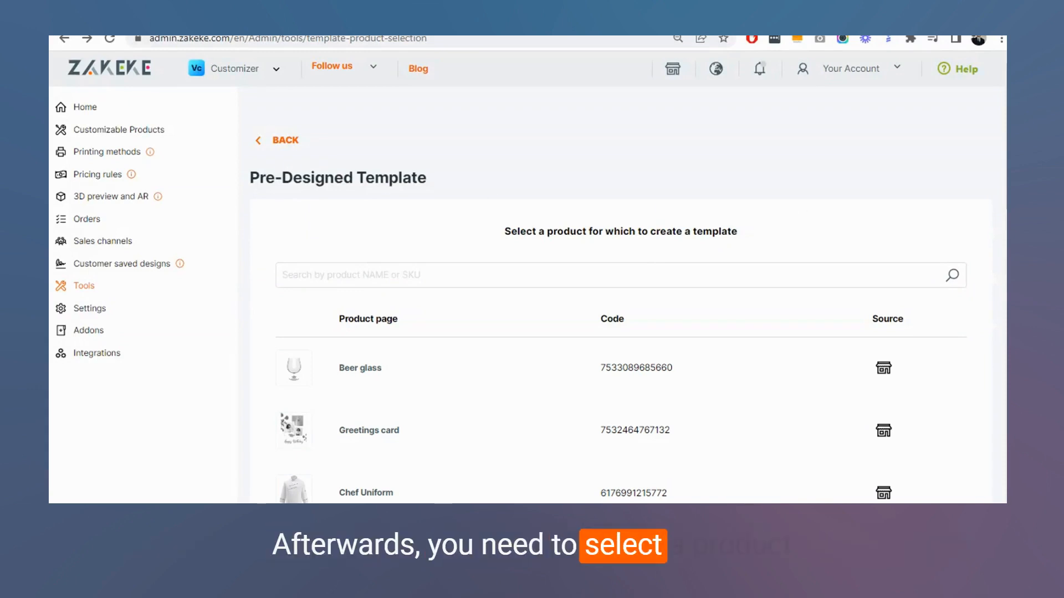
# Step: Choose T-Shirt from the product list as the template's product
pyautogui.scroll(-3)
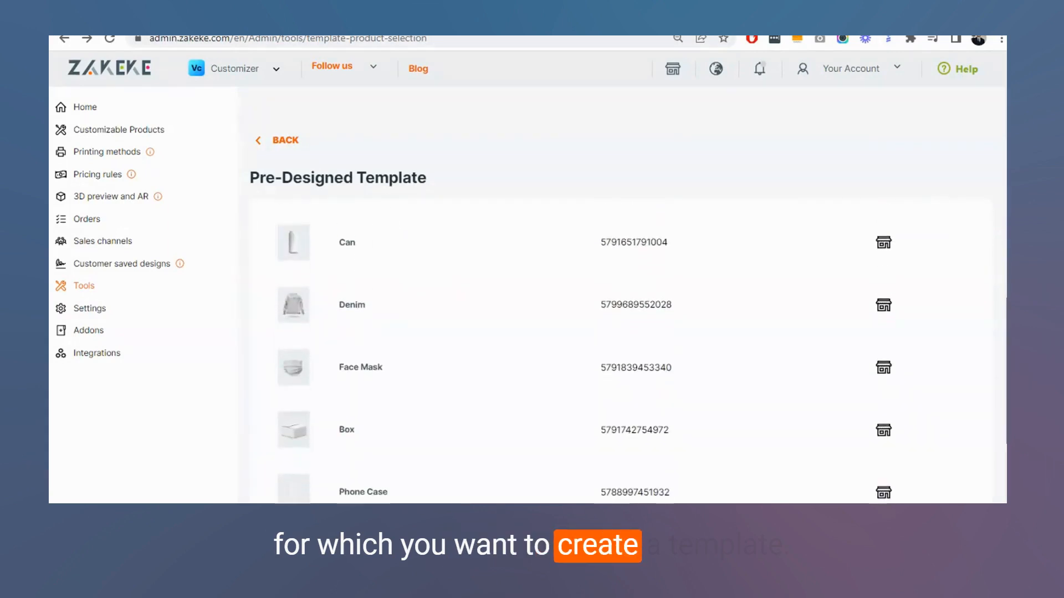
pyautogui.scroll(-3)
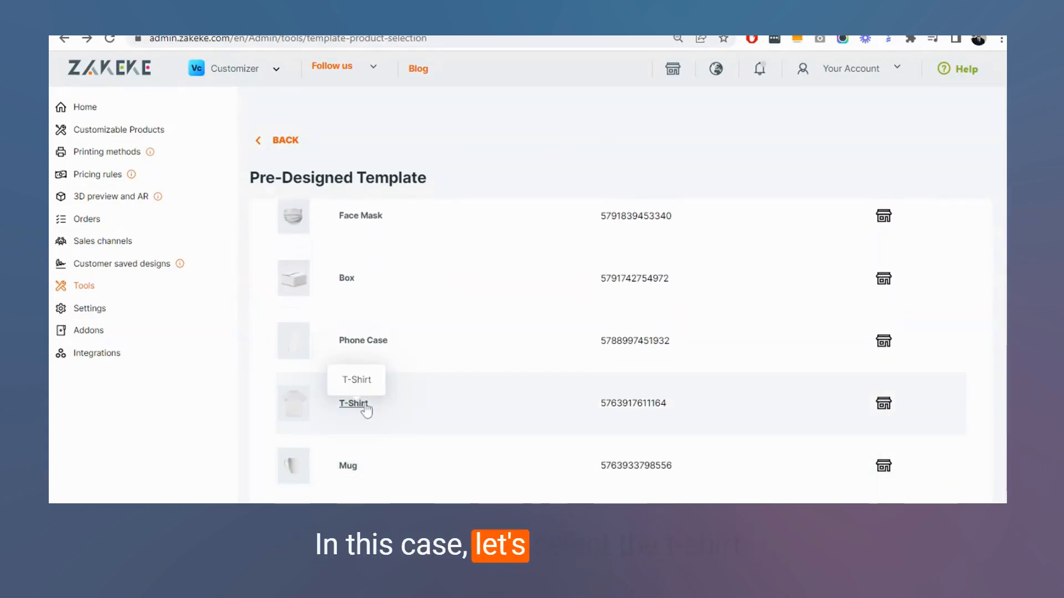
pyautogui.click(354, 403)
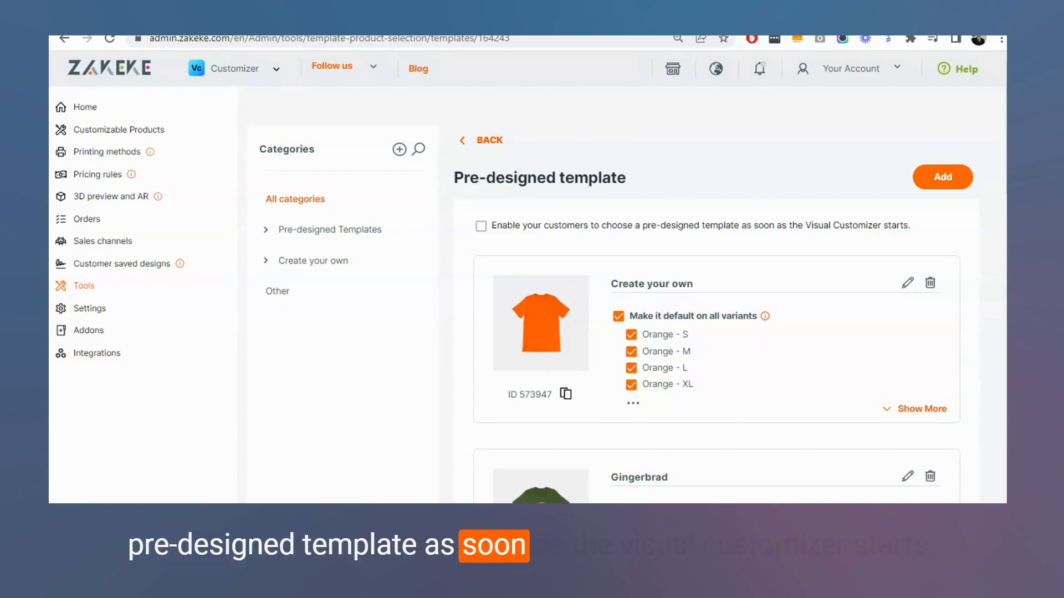
pyautogui.moveTo(641, 229)
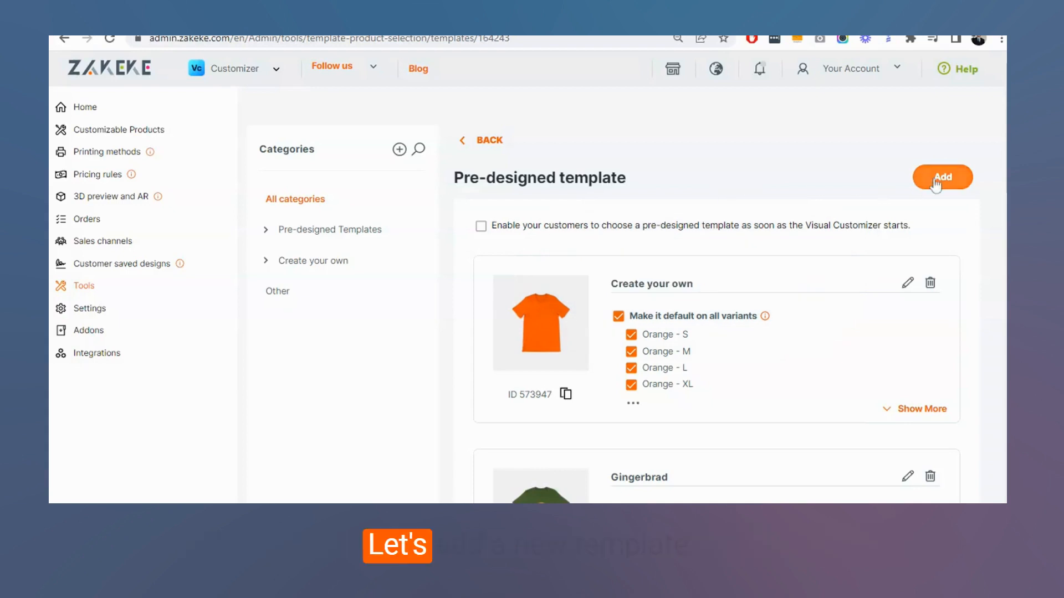
# Step: Create a new T-Shirt template, keeping category Other and all variants
pyautogui.click(942, 177)
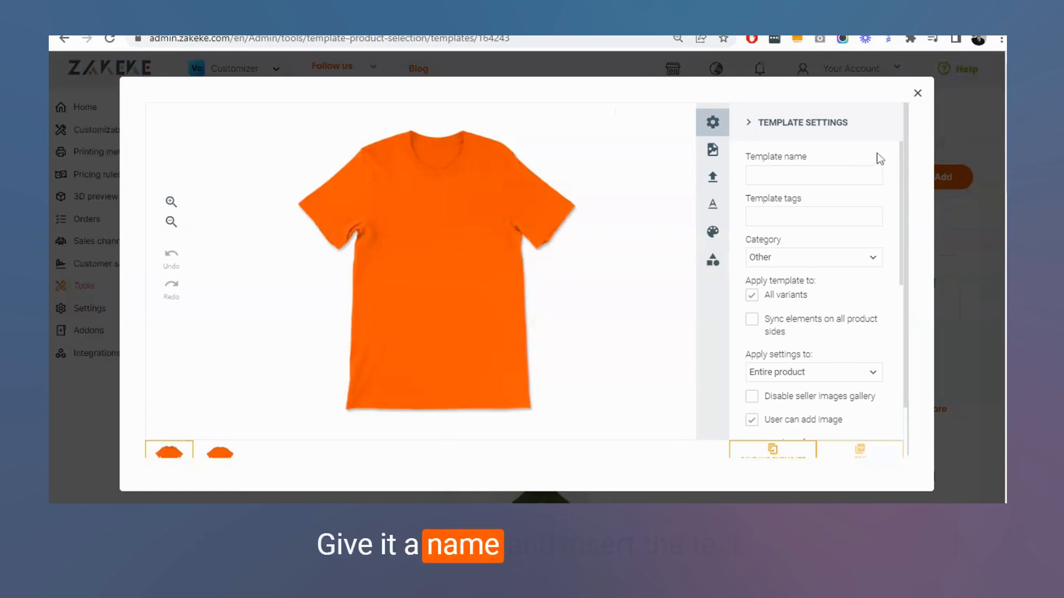
pyautogui.scroll(-3)
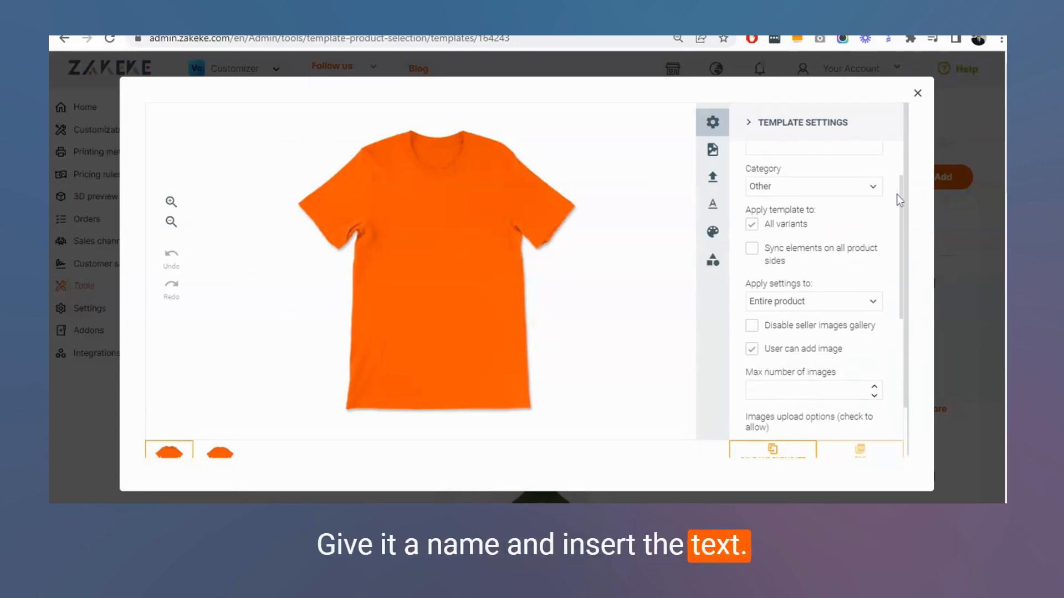
pyautogui.click(813, 186)
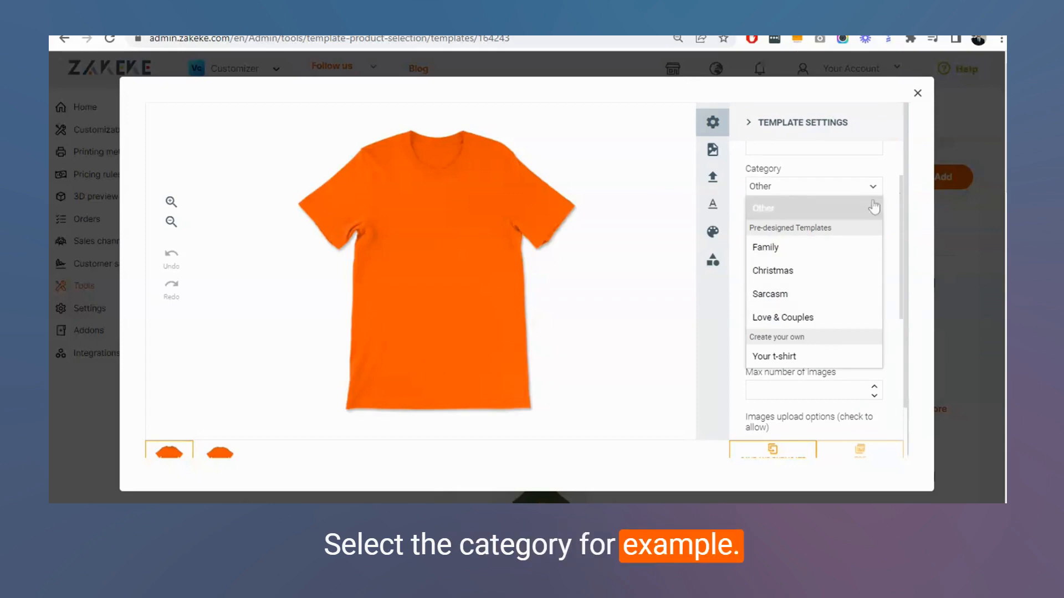
pyautogui.click(763, 208)
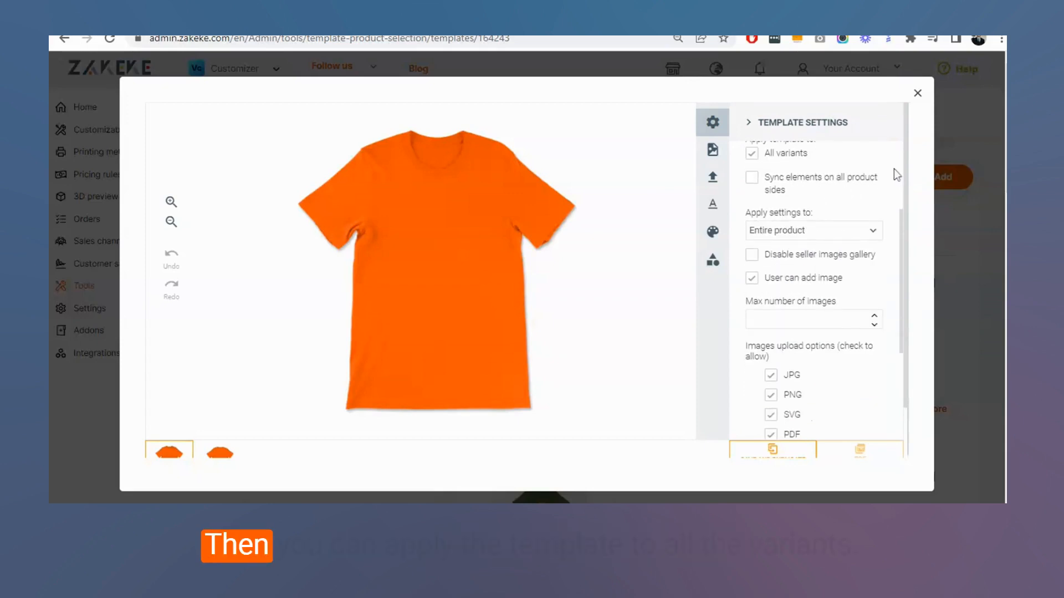
pyautogui.scroll(3)
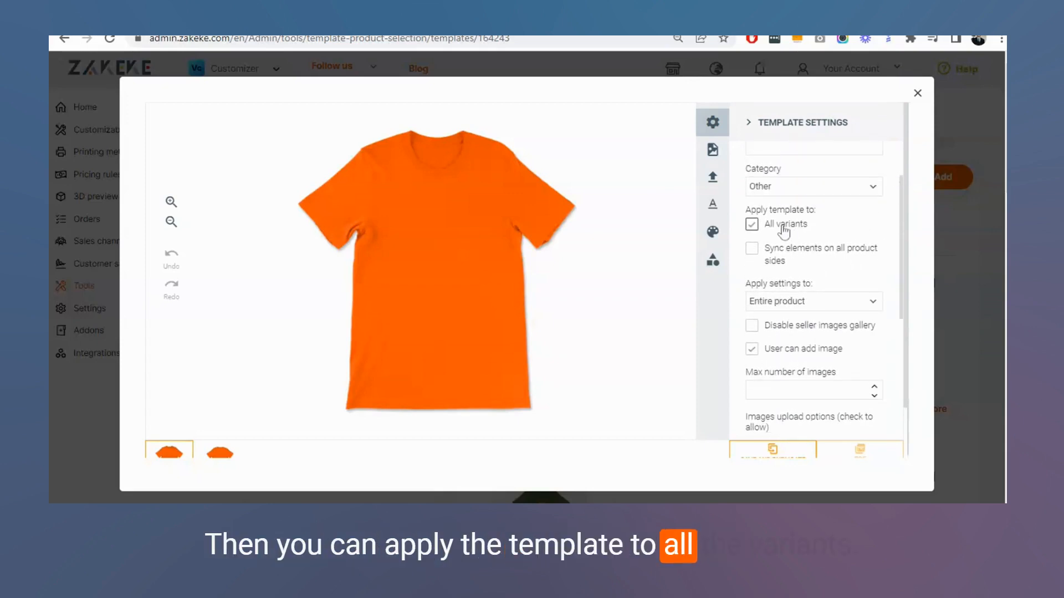
# Step: Review the template's image and text upload options before adding text
pyautogui.scroll(-3)
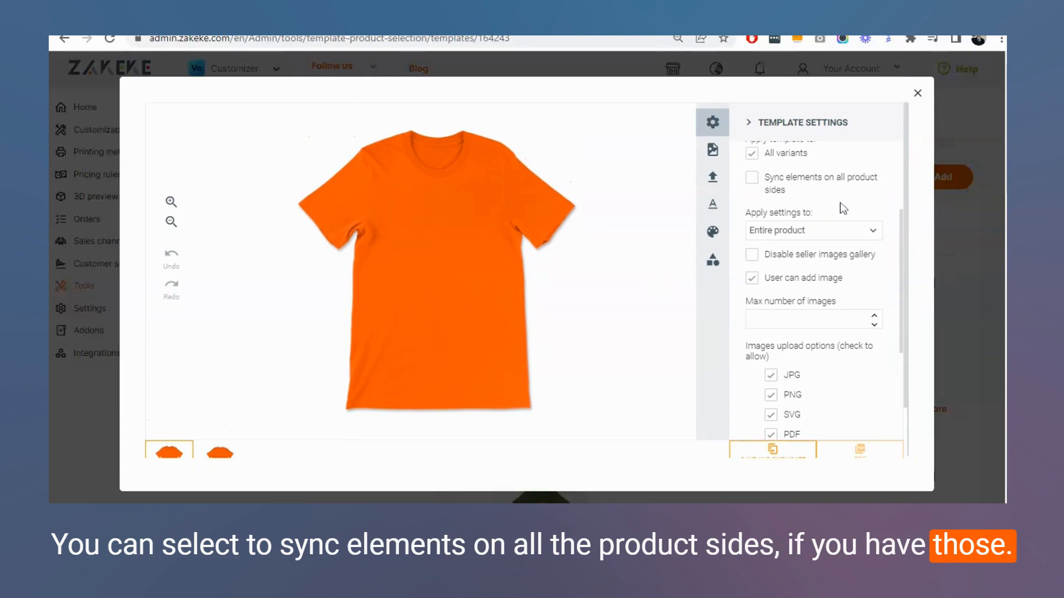
pyautogui.scroll(-3)
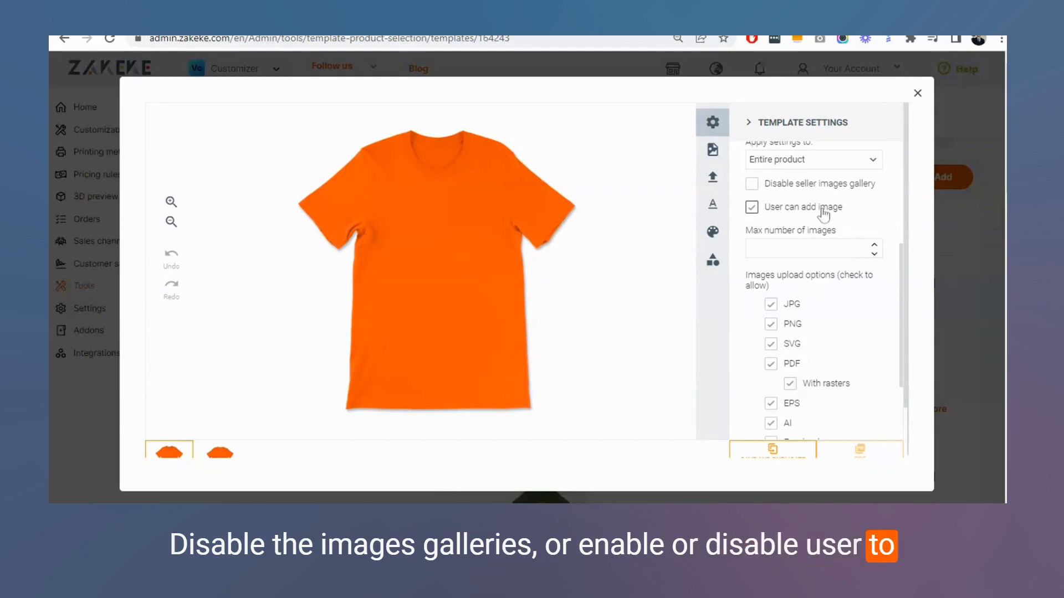
pyautogui.scroll(-3)
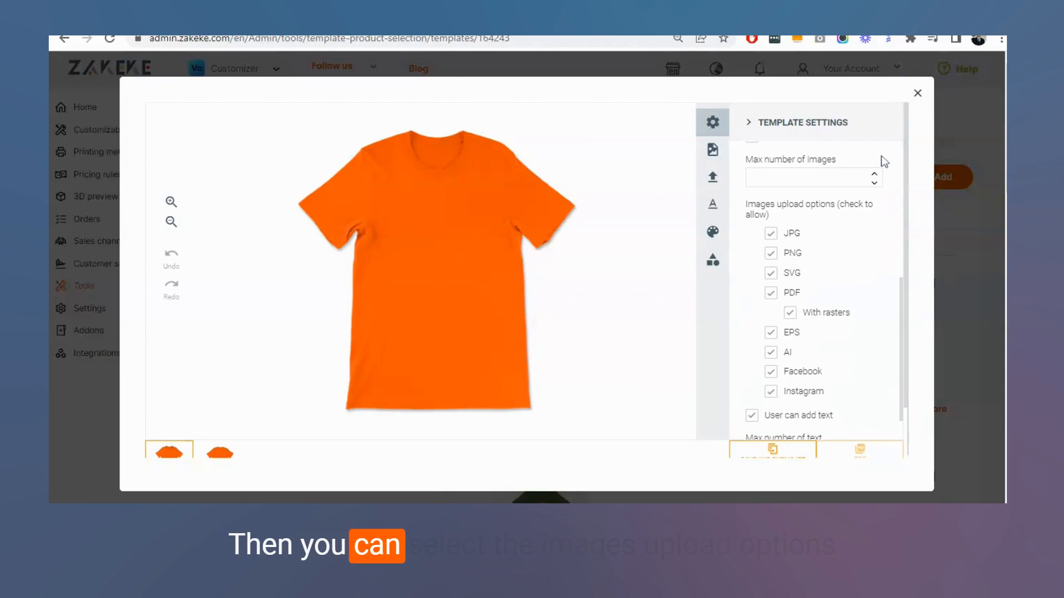
pyautogui.moveTo(872, 209)
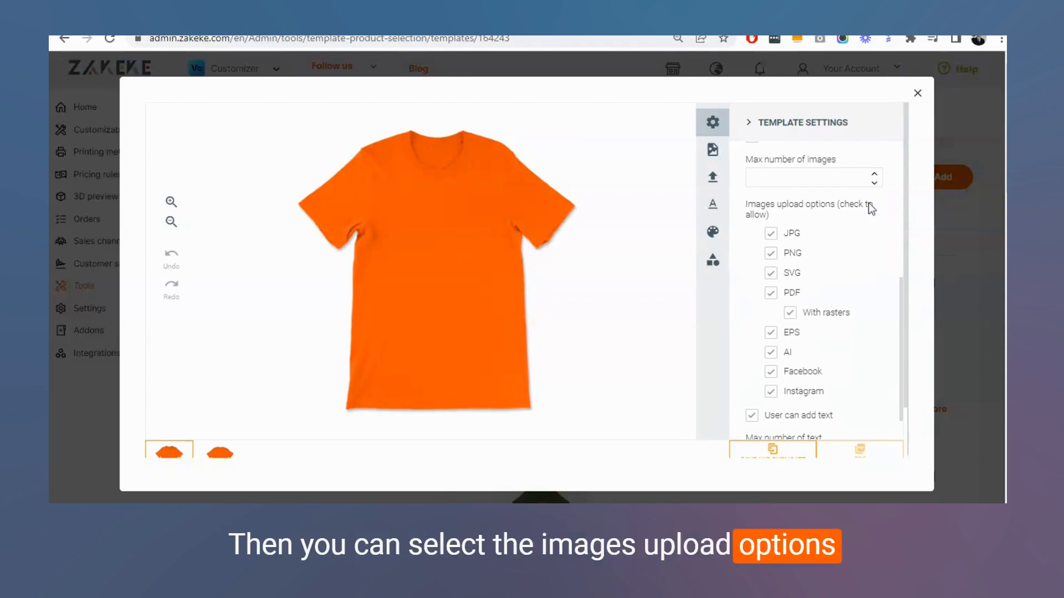
pyautogui.scroll(-3)
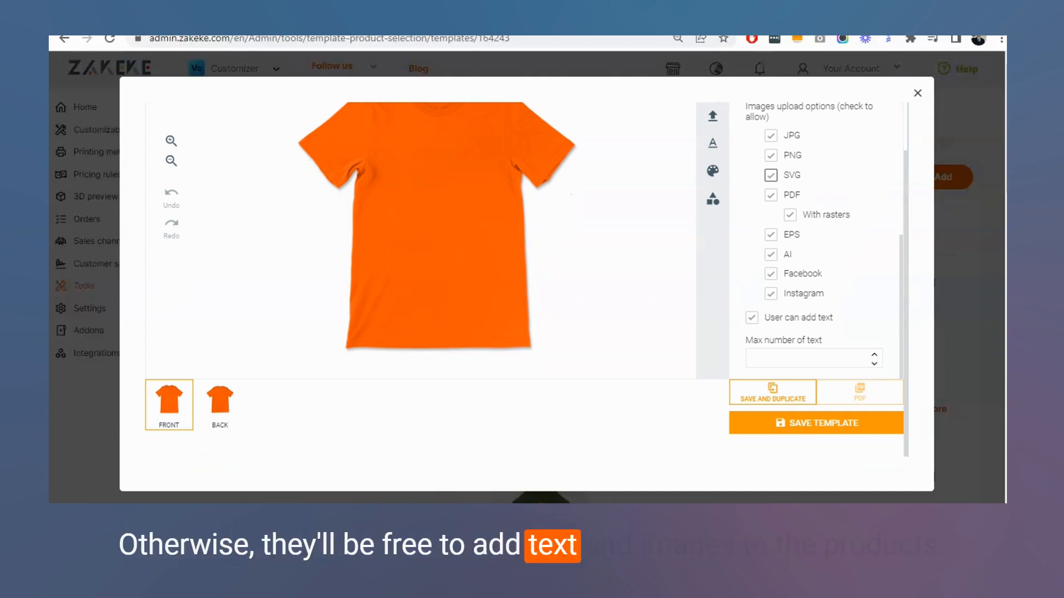
pyautogui.moveTo(921, 176)
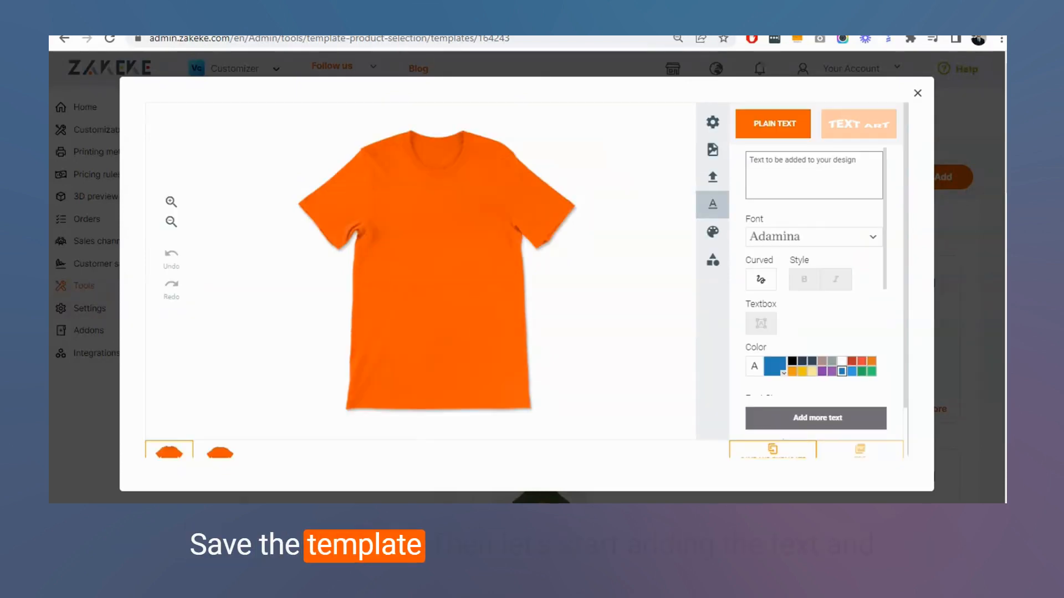
# Step: Add the text 'Hello' to the T-shirt and bring up its permission settings
pyautogui.write('Hello')
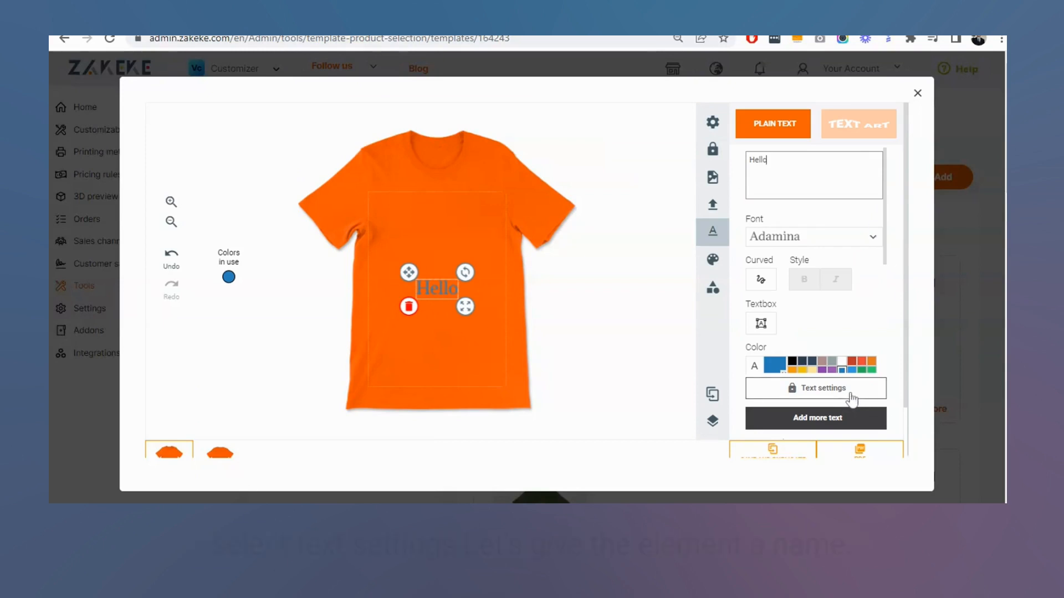
pyautogui.click(815, 388)
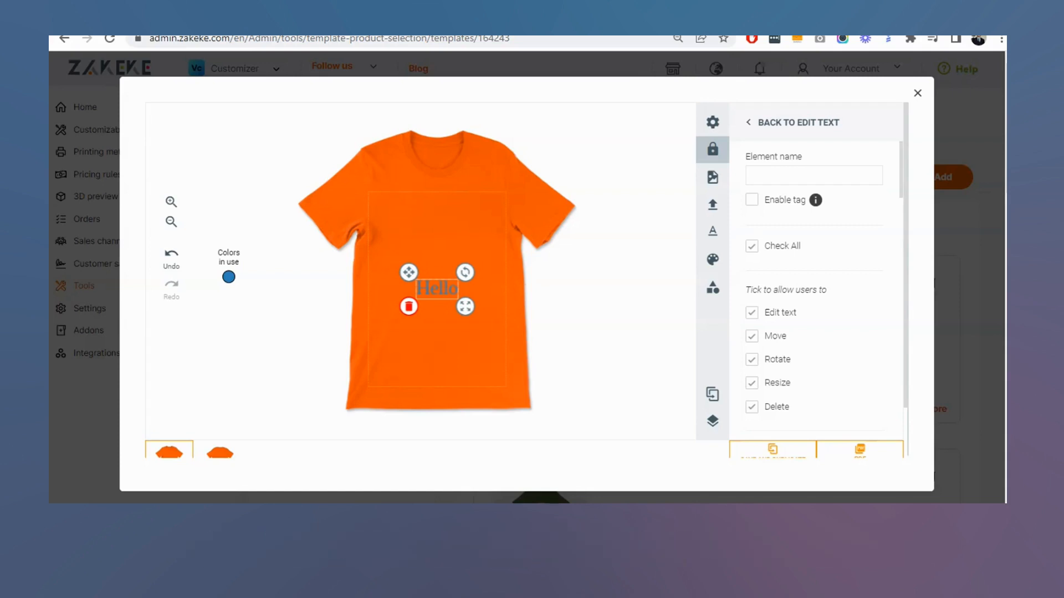
pyautogui.scroll(-3)
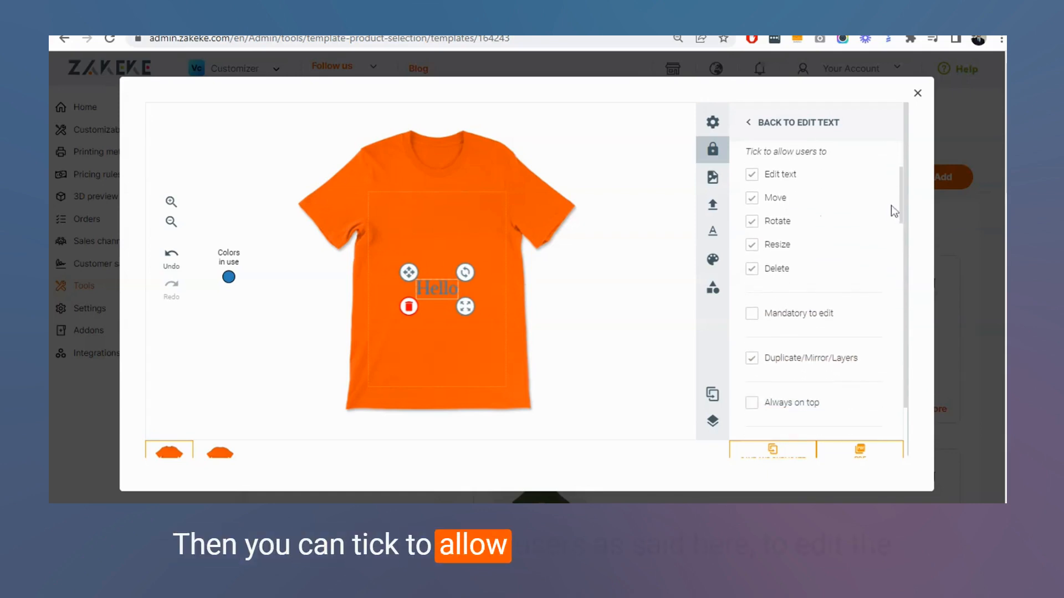
pyautogui.moveTo(774, 191)
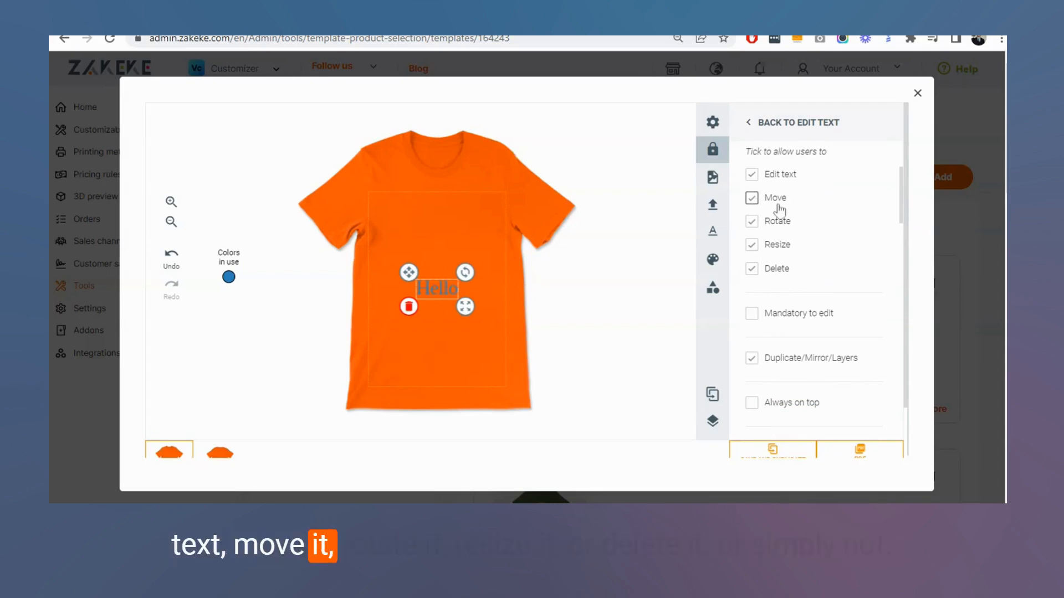
pyautogui.moveTo(773, 275)
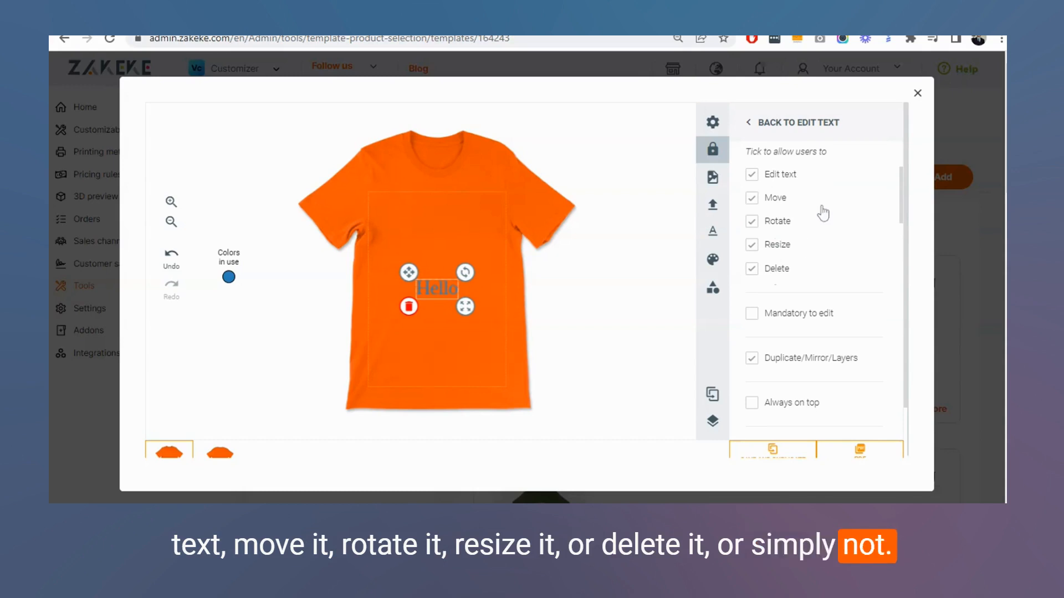
pyautogui.scroll(-3)
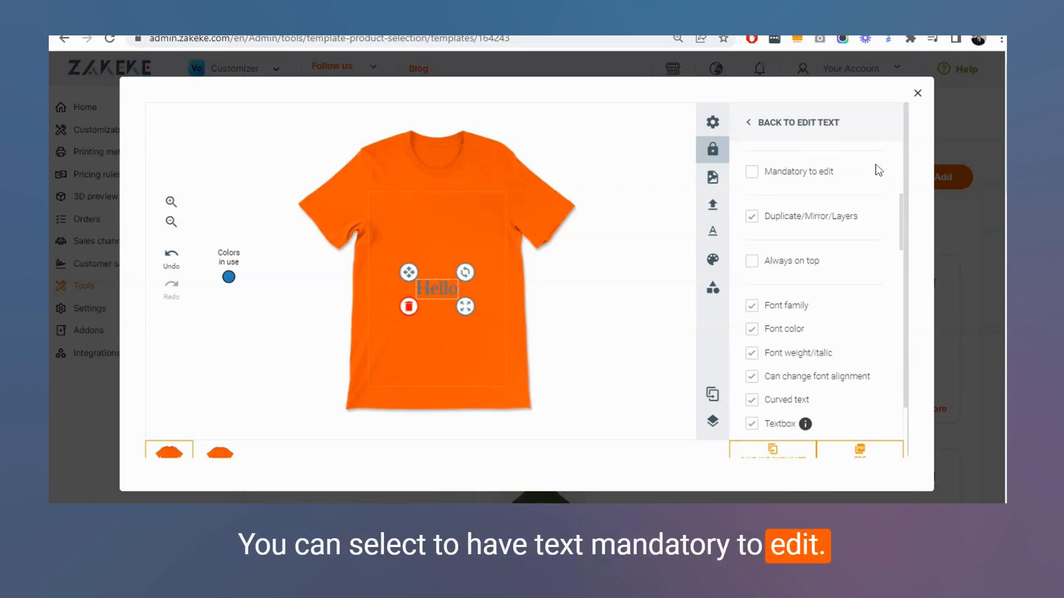
pyautogui.scroll(-3)
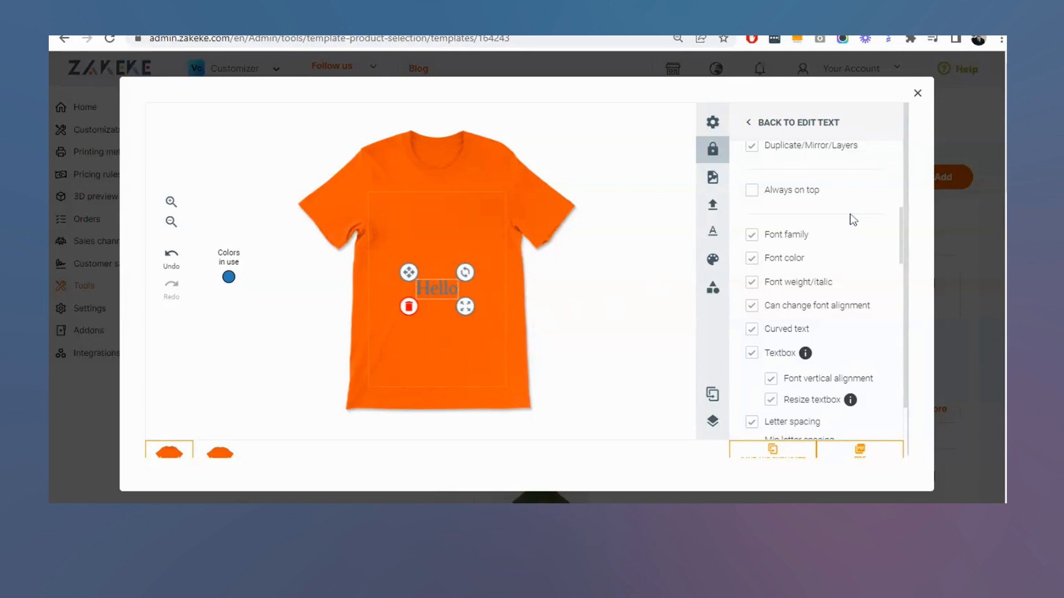
pyautogui.scroll(-3)
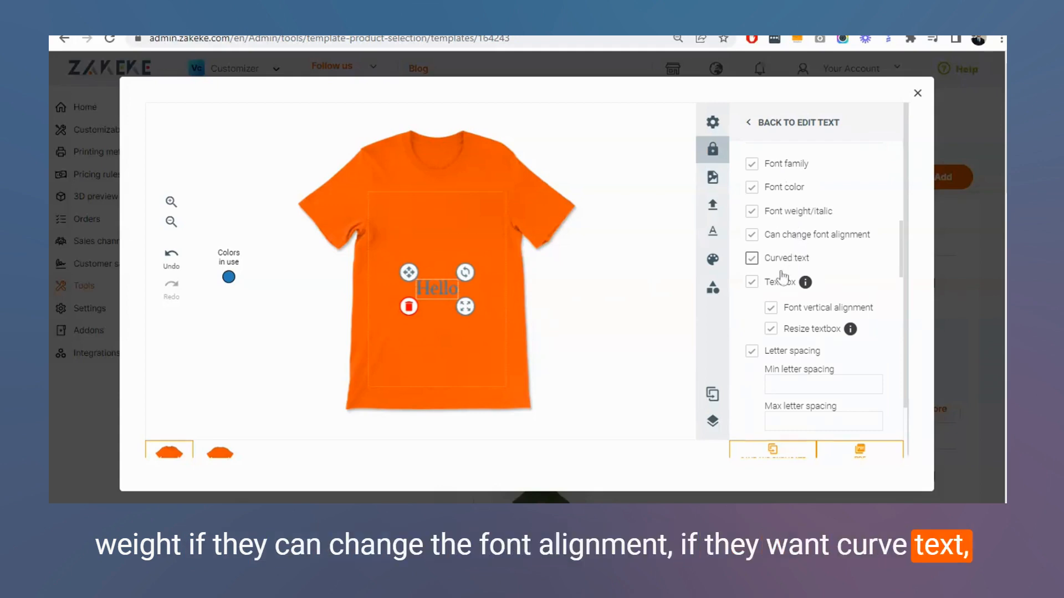
pyautogui.scroll(-3)
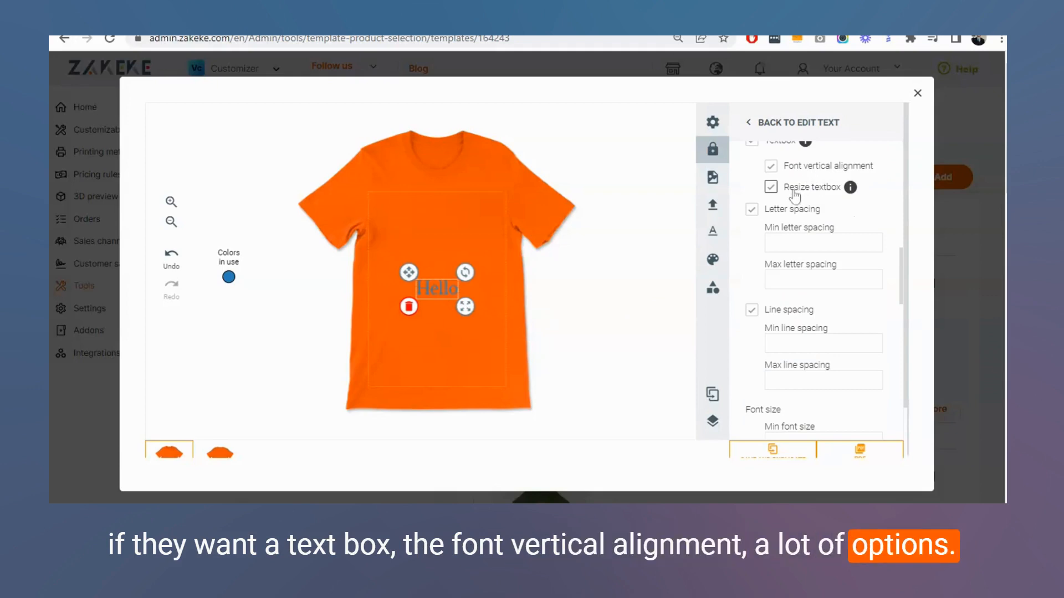
pyautogui.scroll(-3)
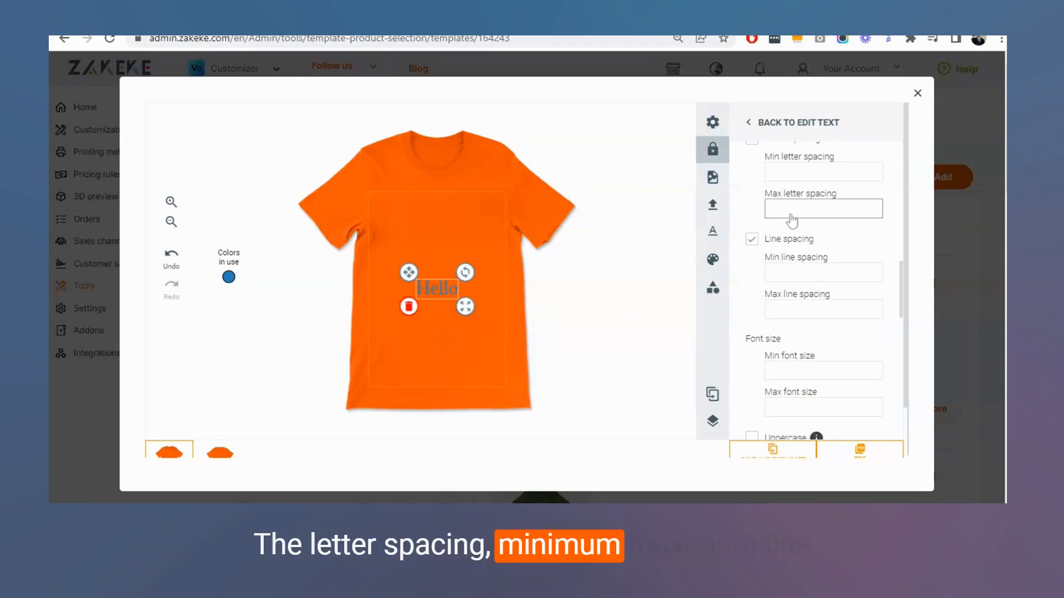
pyautogui.scroll(-3)
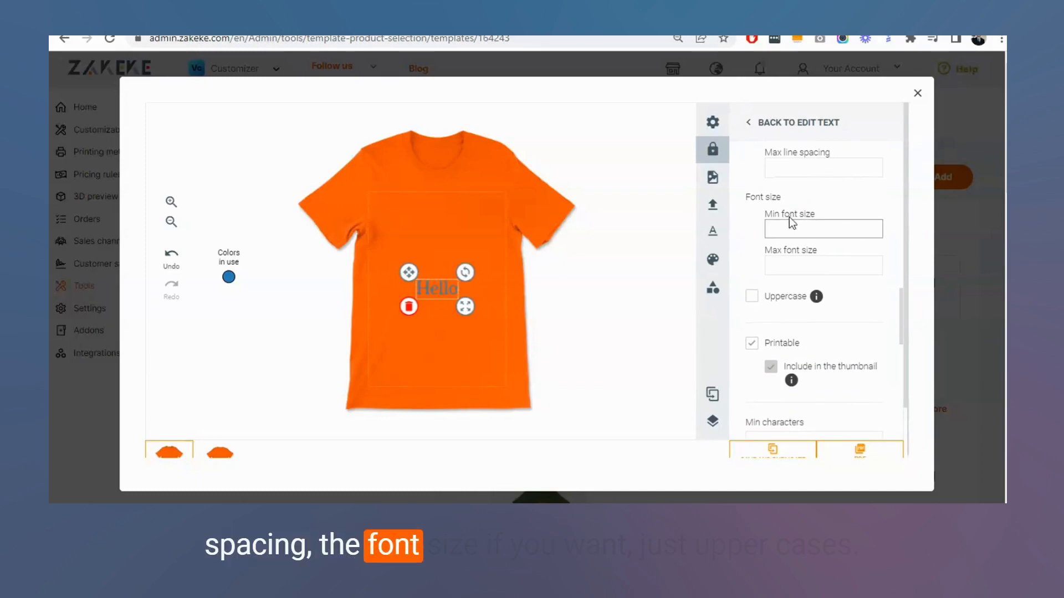
pyautogui.scroll(-3)
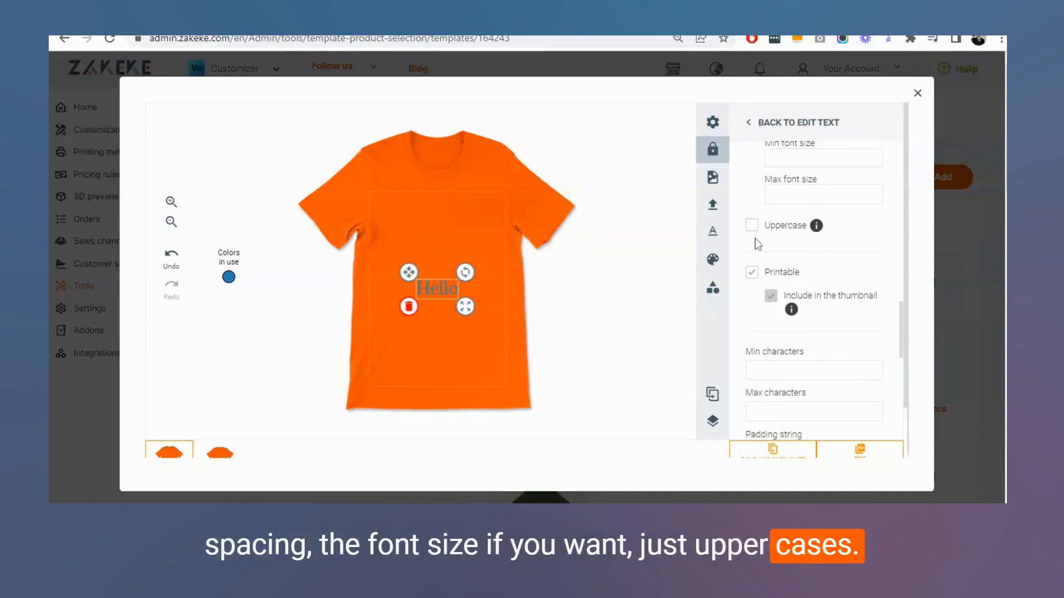
pyautogui.scroll(-3)
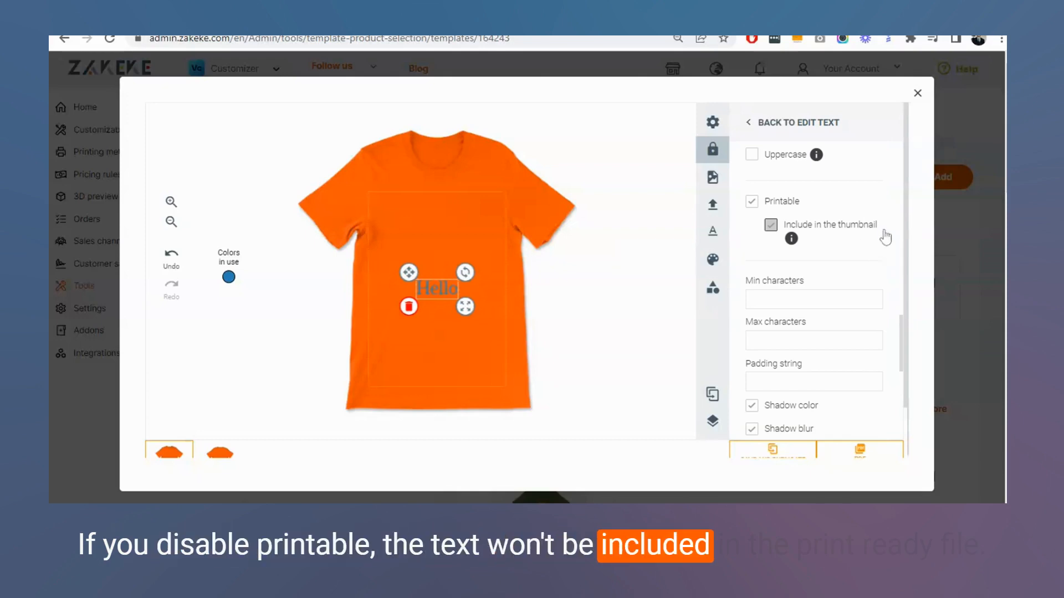
# Step: Make the Hello text non-printable but included in the product thumbnail
pyautogui.click(751, 201)
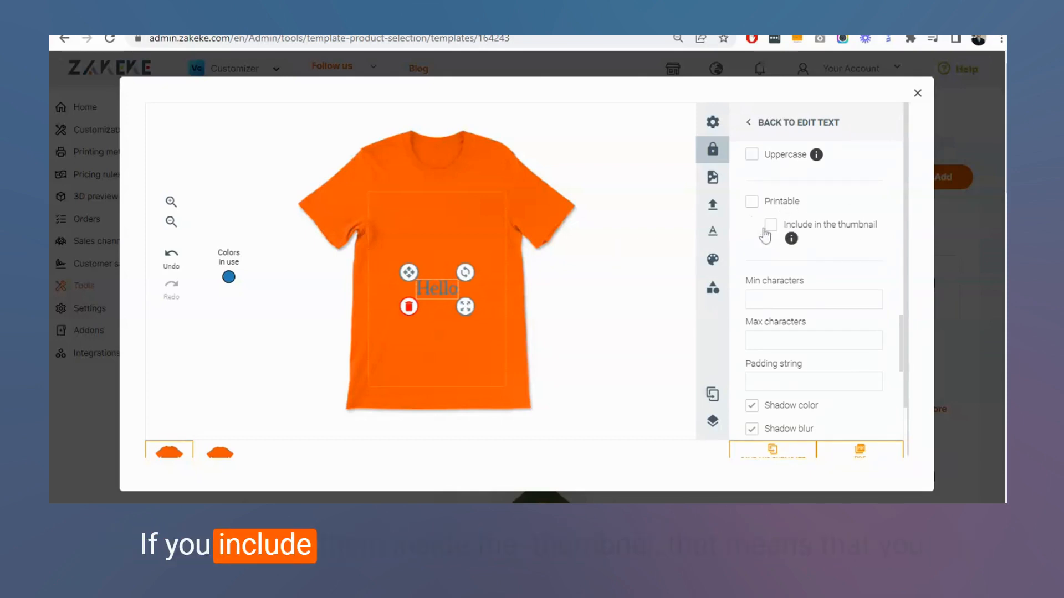
pyautogui.click(751, 224)
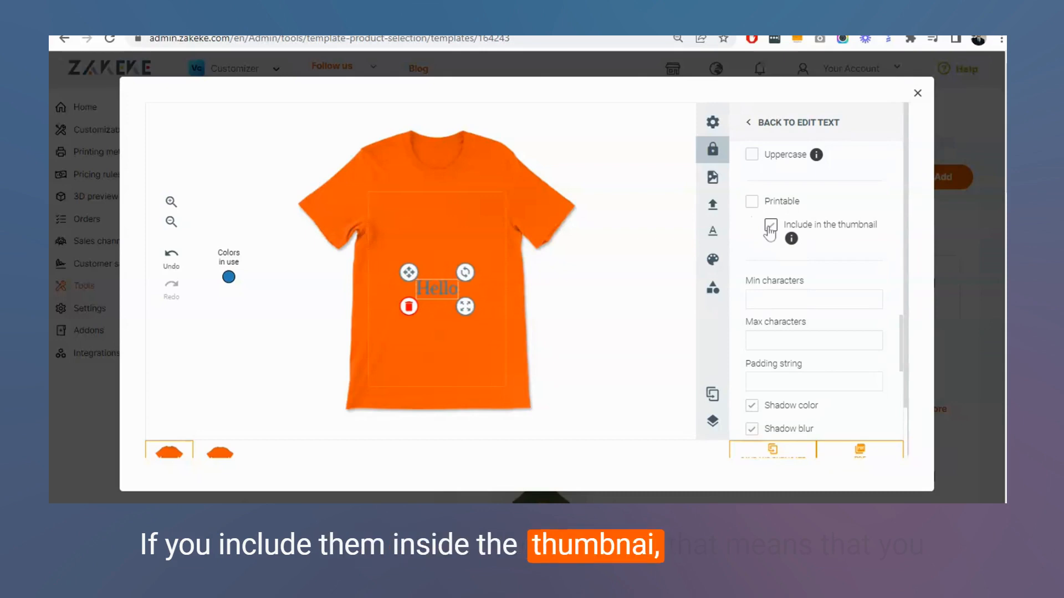
pyautogui.click(770, 225)
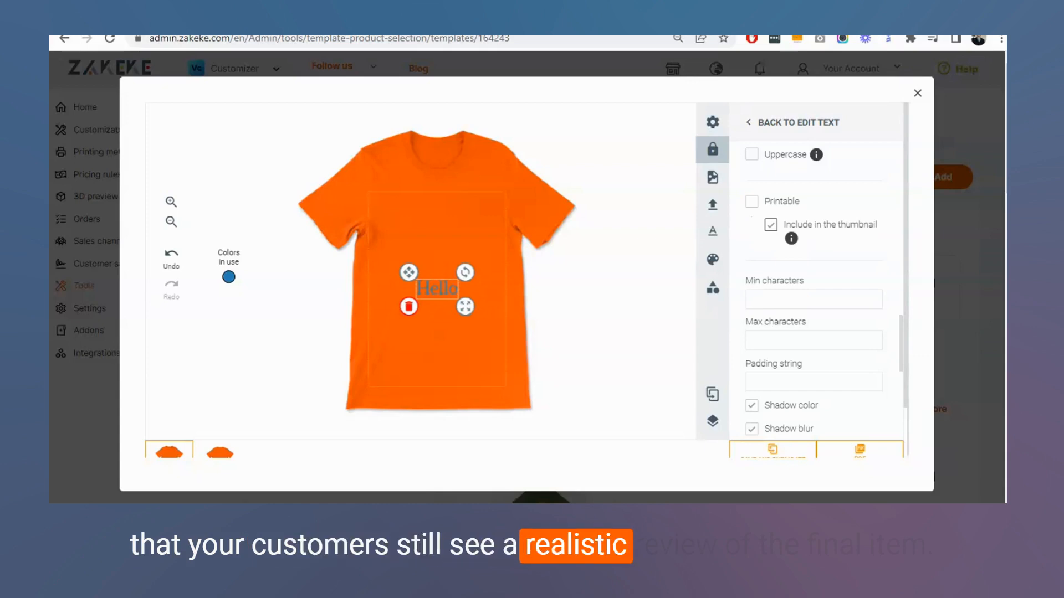
# Step: Save the T-shirt template and move on to the mug template editor
pyautogui.scroll(-3)
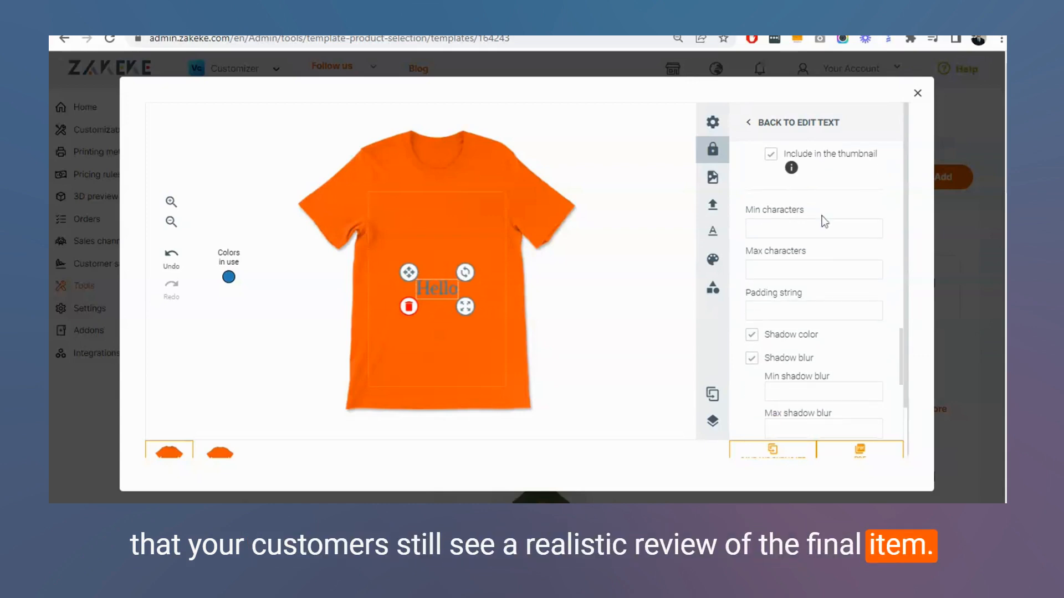
pyautogui.scroll(-3)
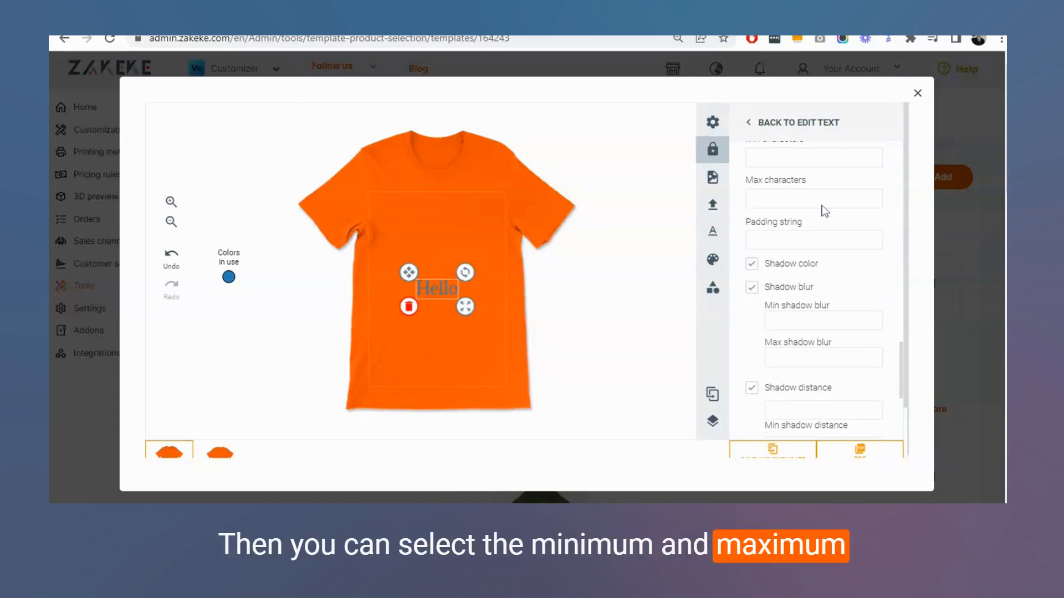
pyautogui.click(812, 199)
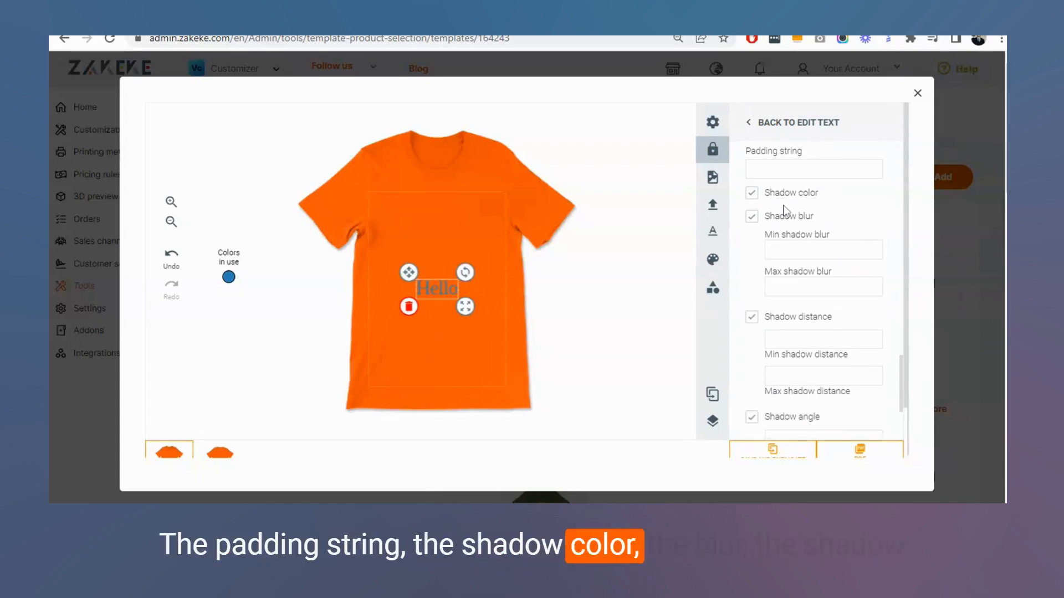
pyautogui.scroll(-3)
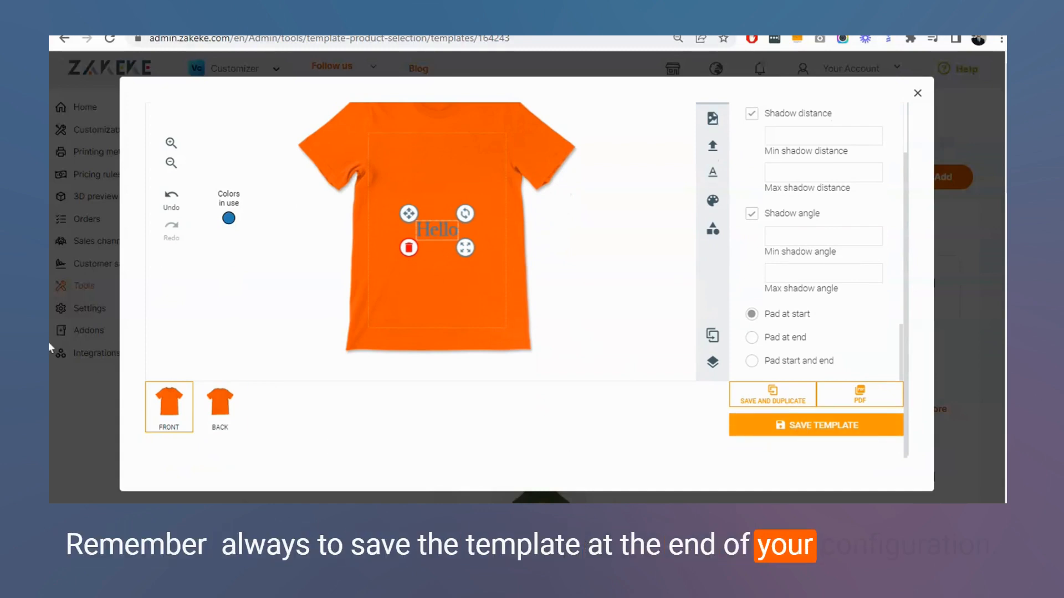
pyautogui.moveTo(885, 475)
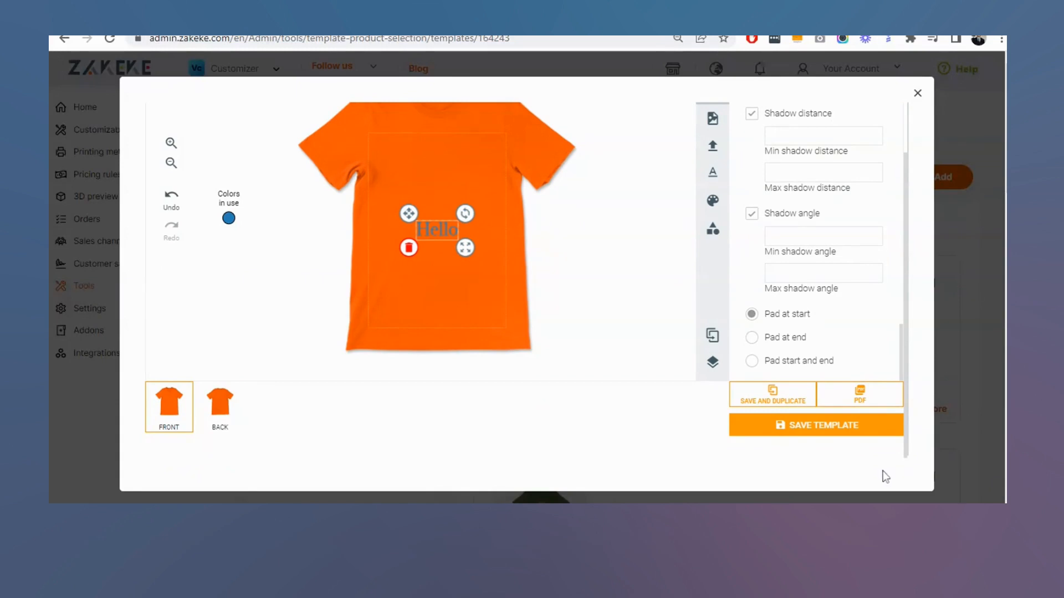
pyautogui.click(917, 93)
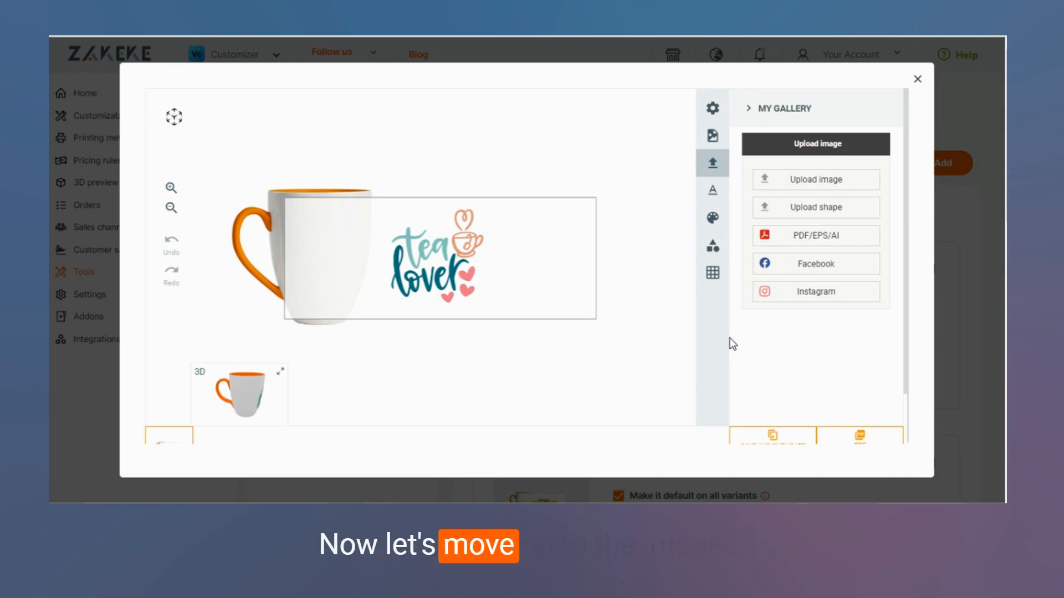
pyautogui.moveTo(724, 340)
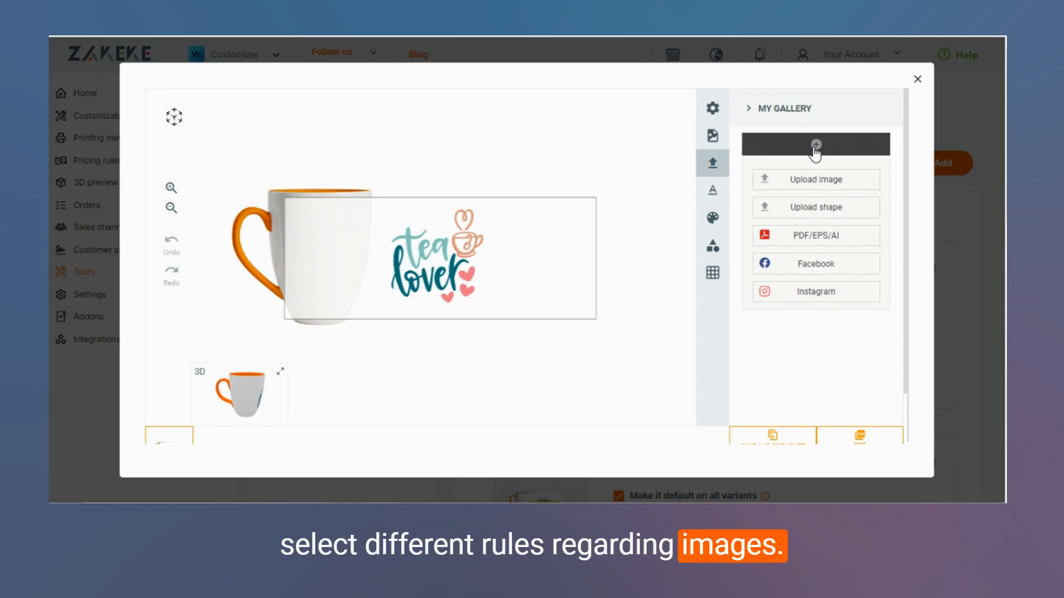
pyautogui.moveTo(811, 227)
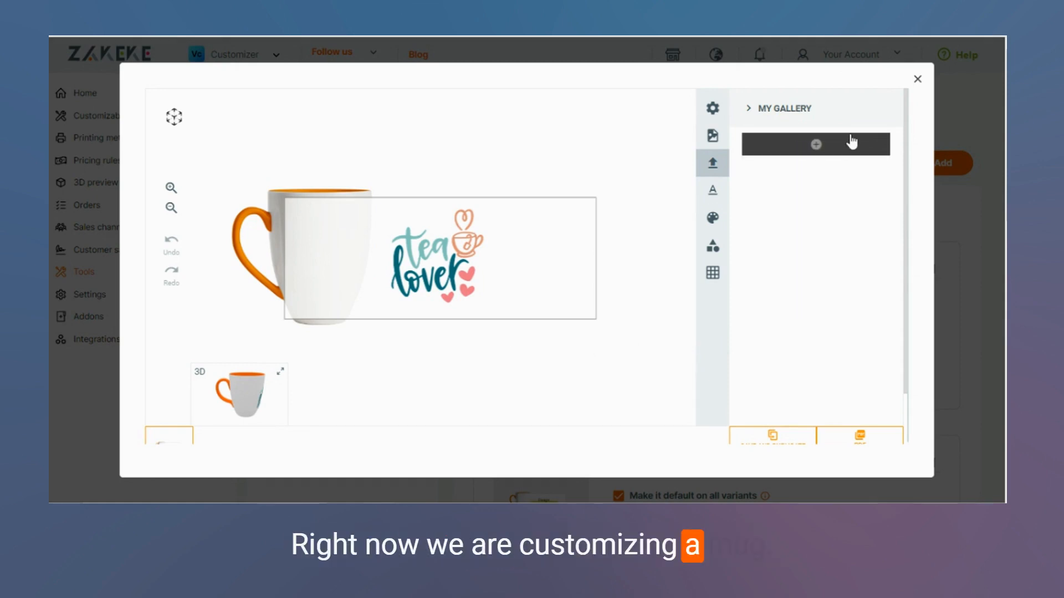
# Step: Upload the 'mi amor' picture onto the mug design beside the tea lover artwork
pyautogui.click(815, 144)
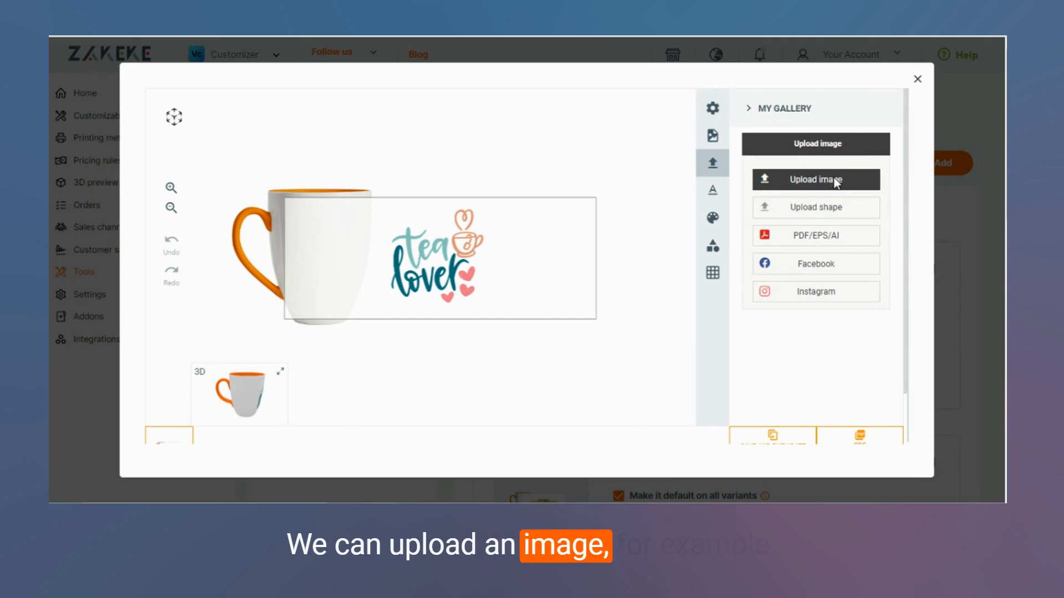
pyautogui.click(816, 180)
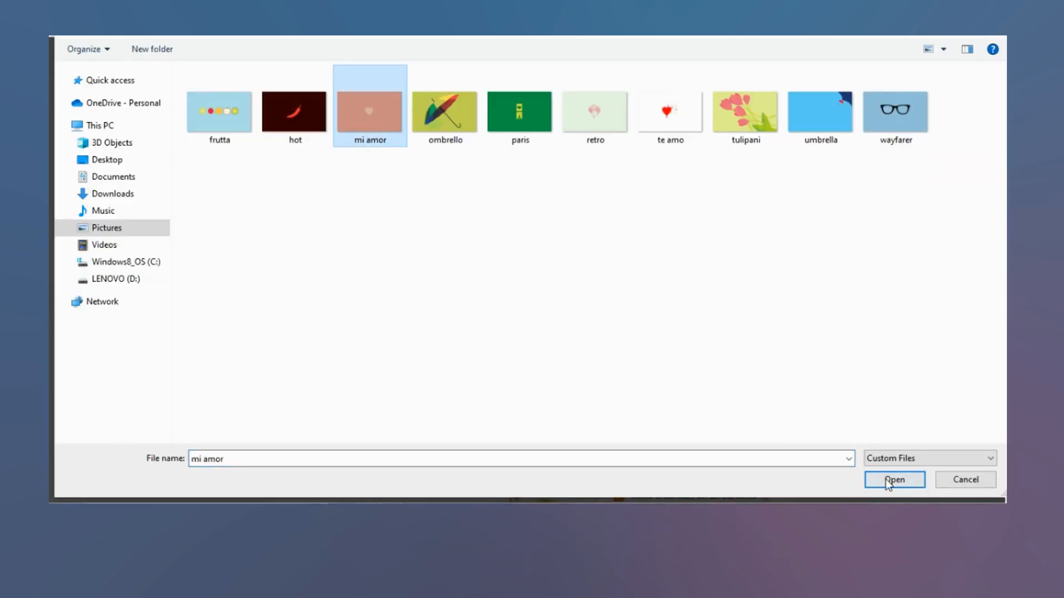
pyautogui.click(893, 479)
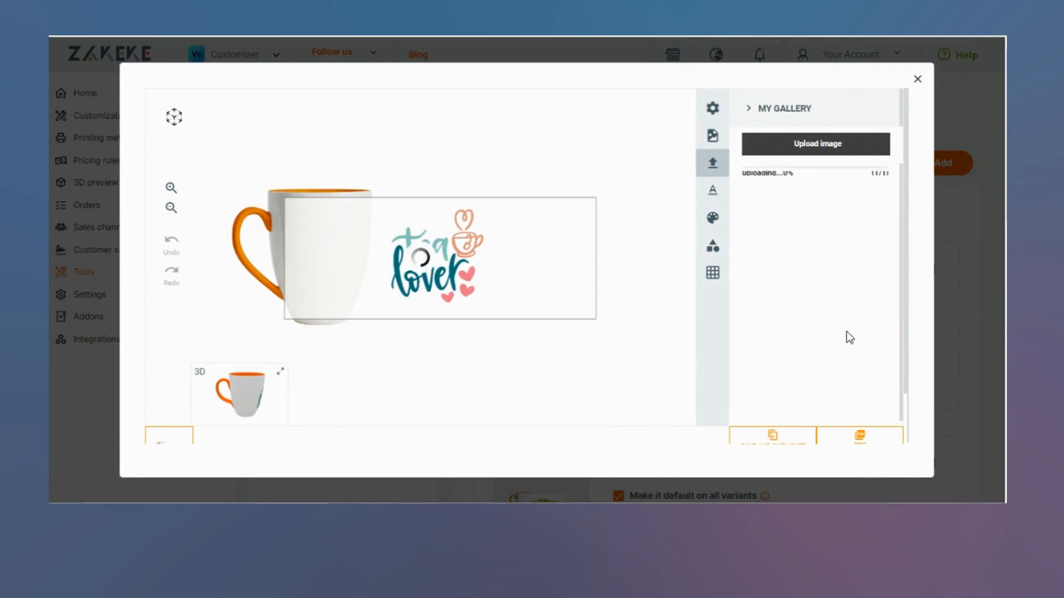
pyautogui.click(429, 262)
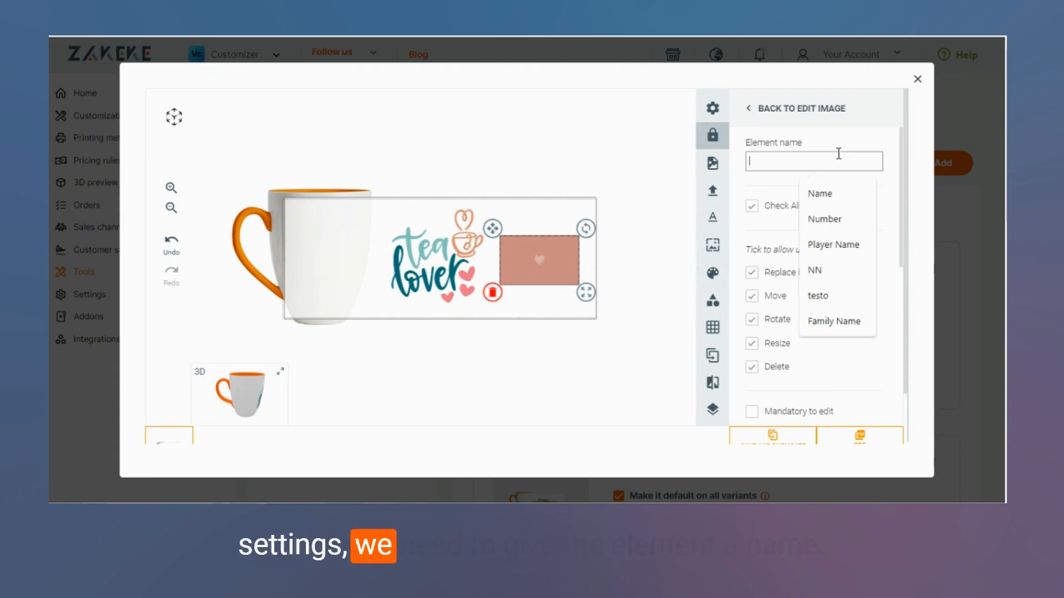
pyautogui.write('Image')
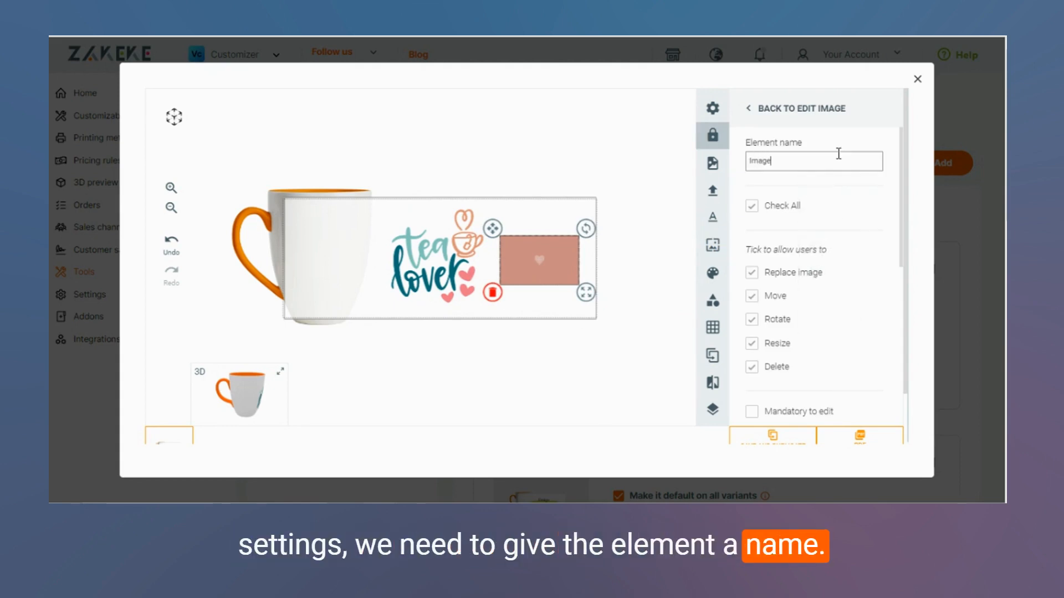
pyautogui.scroll(-3)
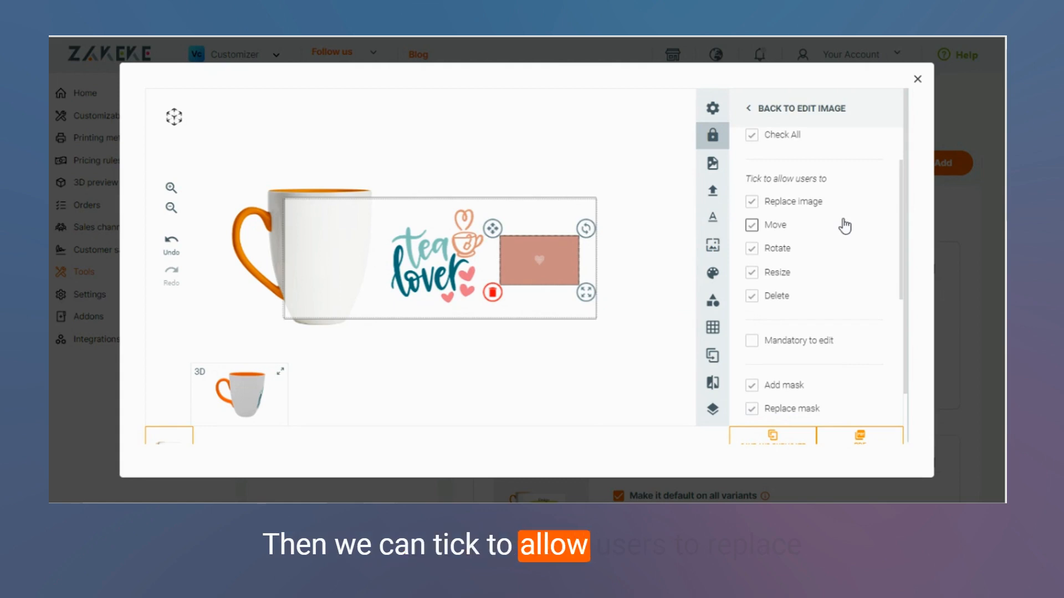
pyautogui.moveTo(796, 252)
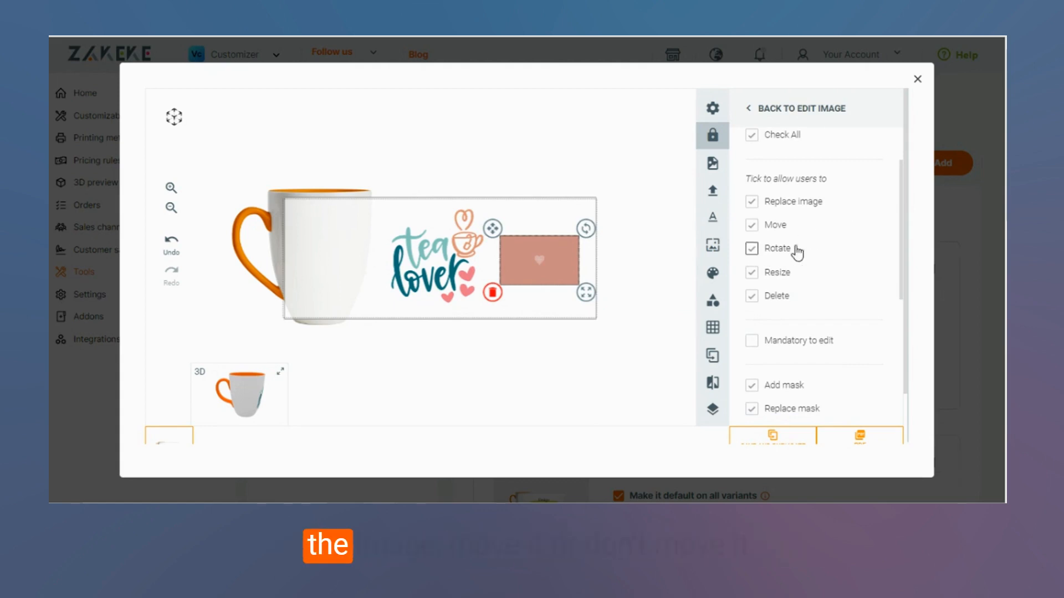
pyautogui.click(751, 225)
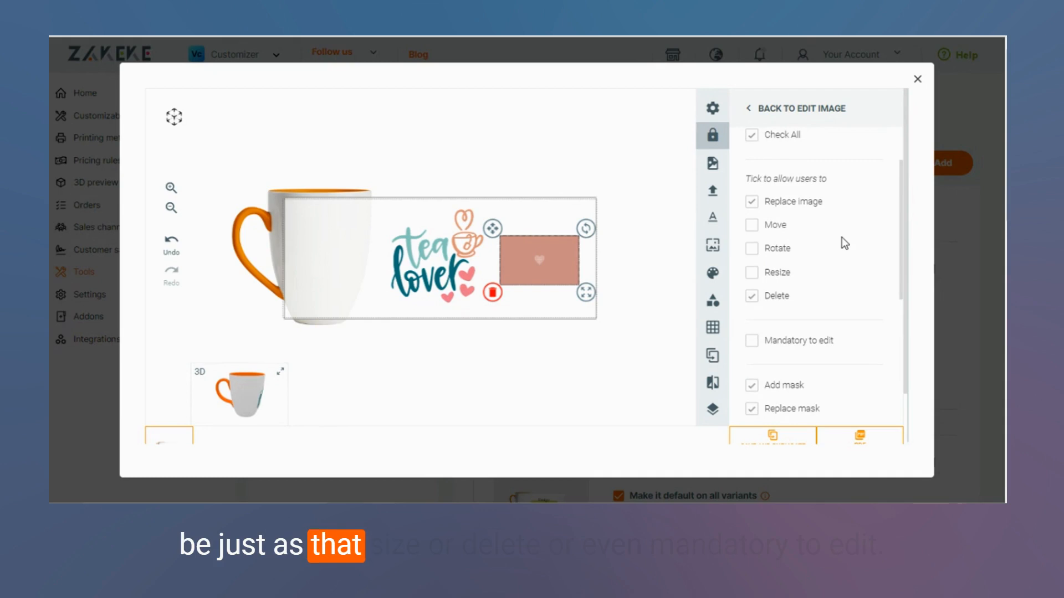
pyautogui.scroll(-3)
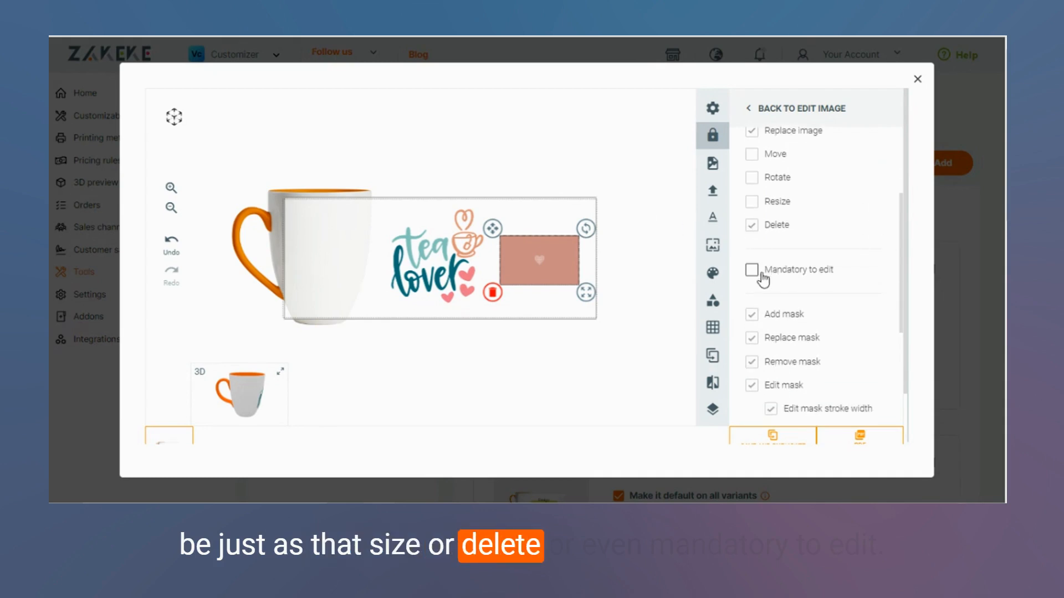
pyautogui.scroll(-3)
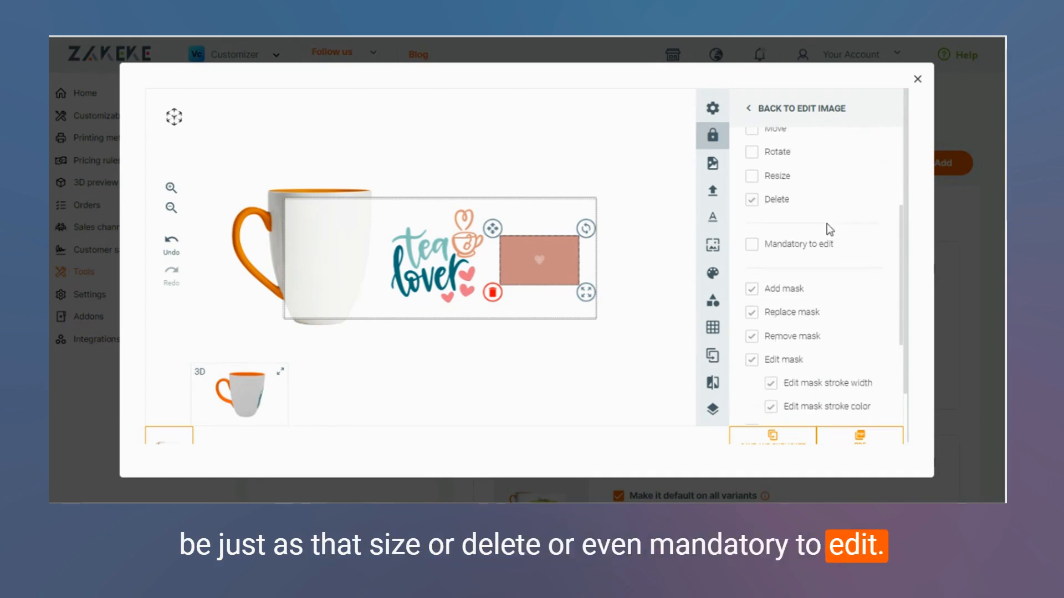
pyautogui.scroll(-3)
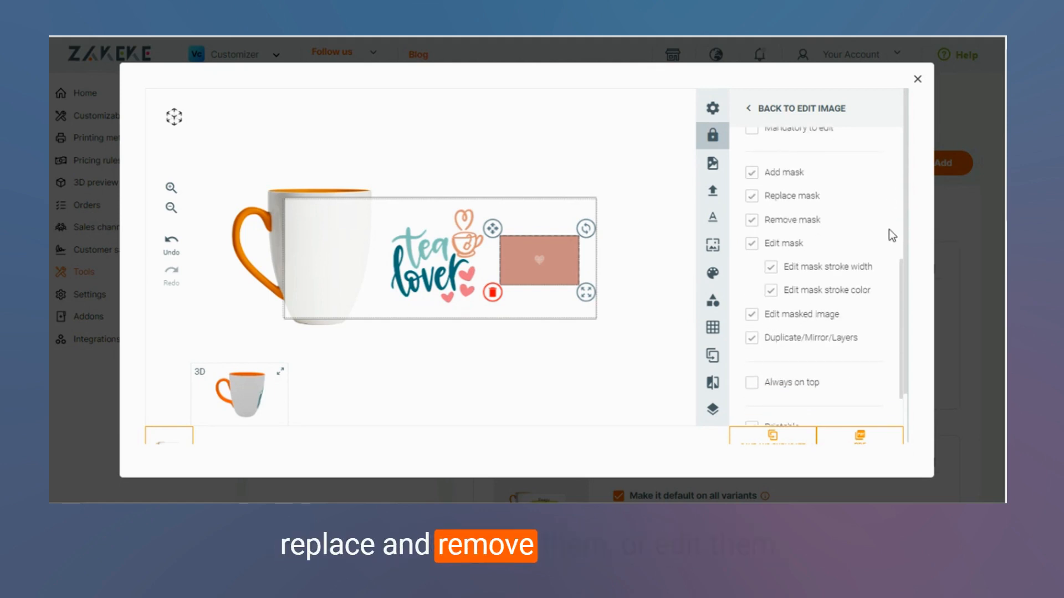
pyautogui.scroll(-3)
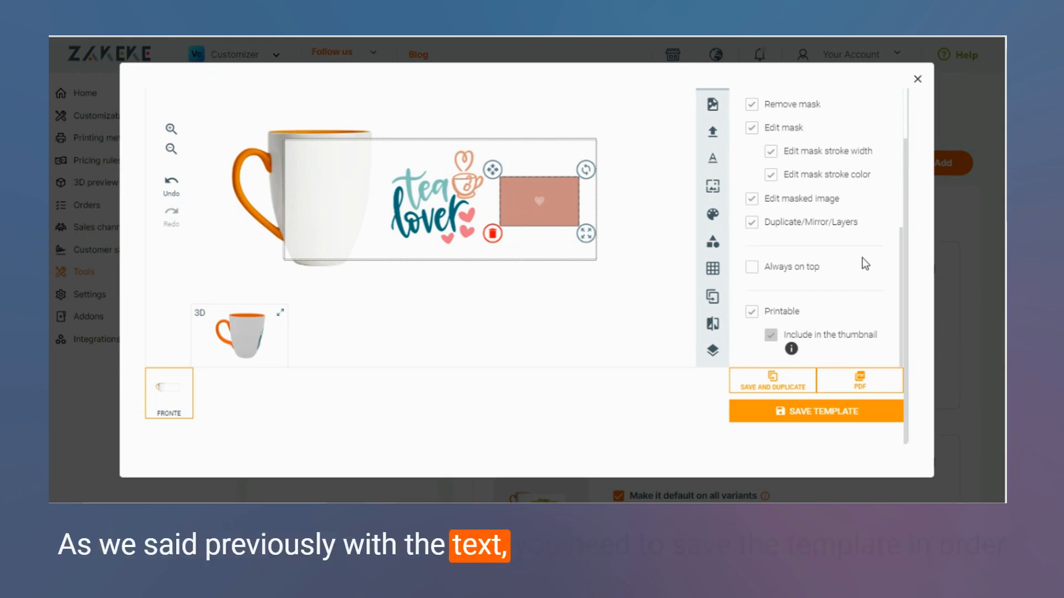
pyautogui.moveTo(816, 411)
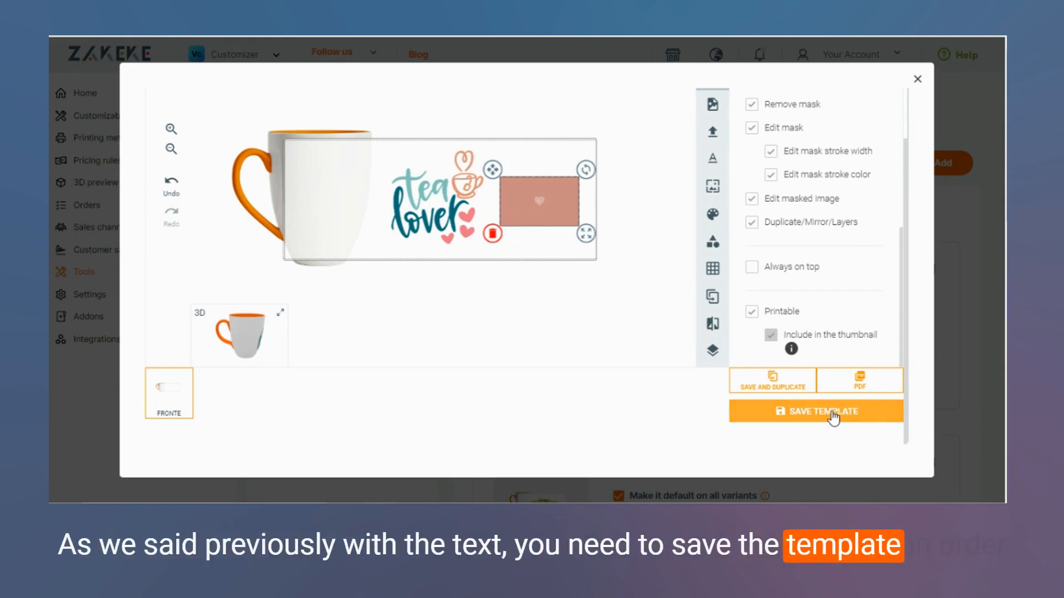
pyautogui.moveTo(878, 297)
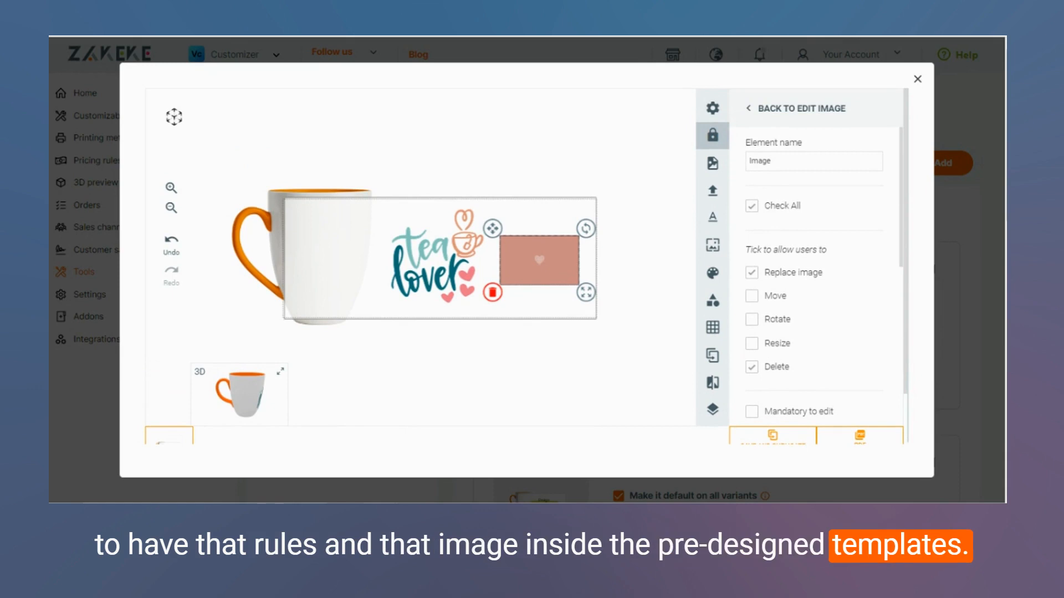
# Step: Save the Tea Lover mug template with its image permission rules
pyautogui.click(917, 79)
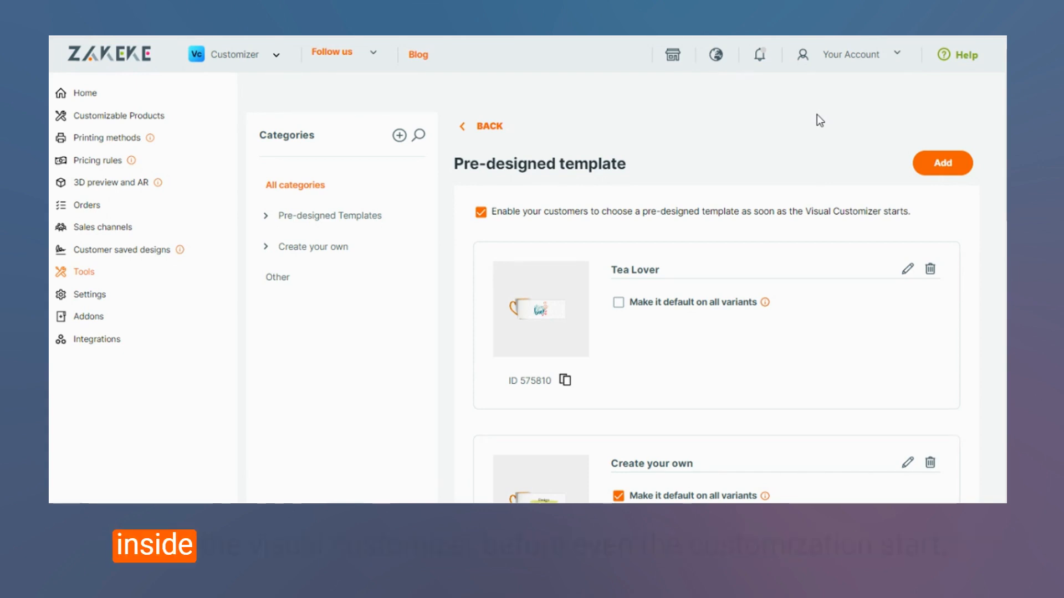
pyautogui.moveTo(775, 109)
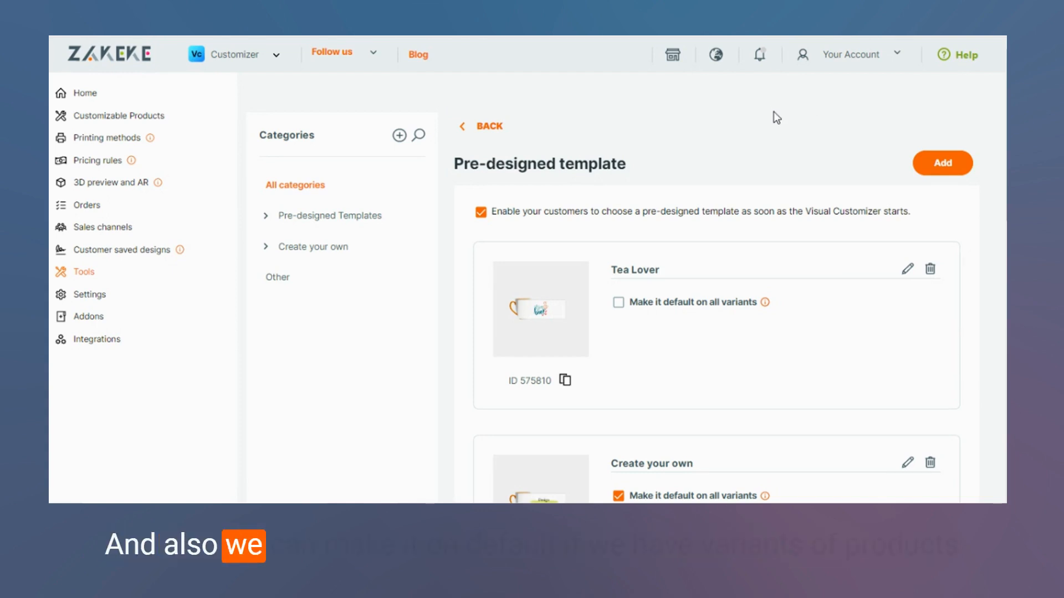
pyautogui.scroll(-3)
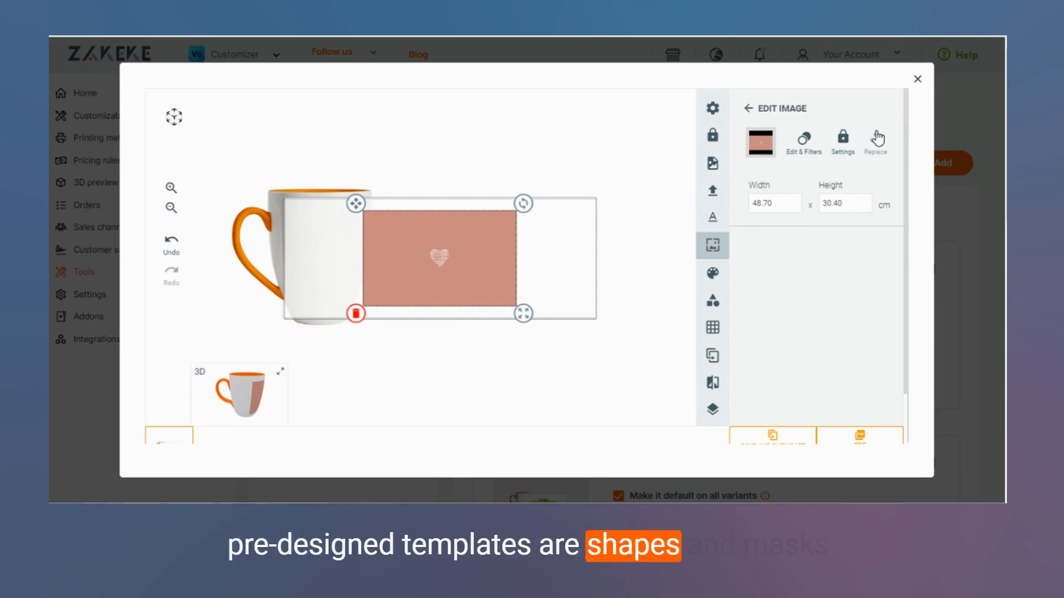
pyautogui.moveTo(712, 300)
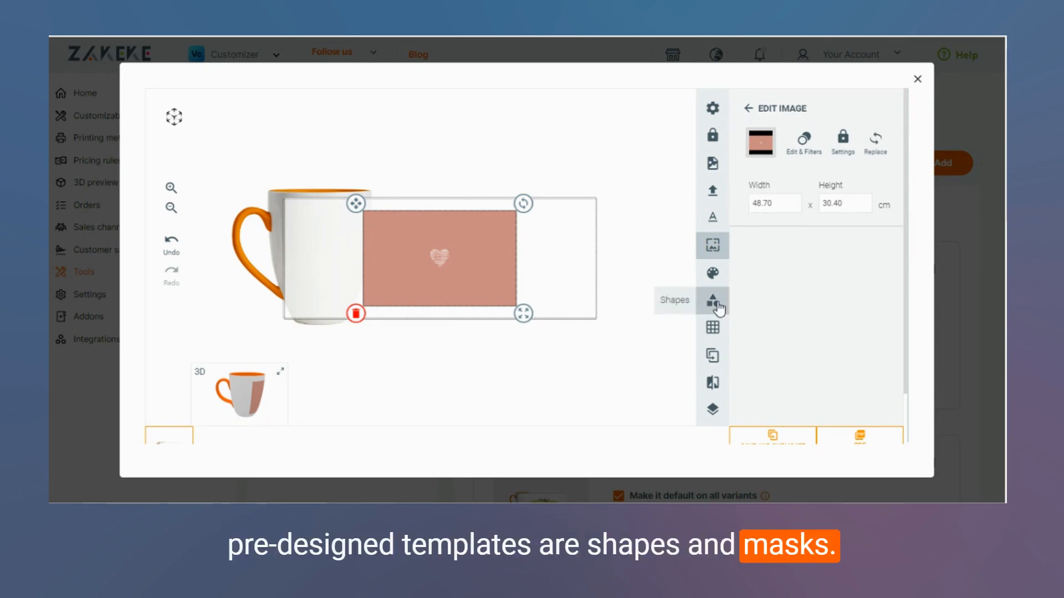
# Step: Bring up the shape library for the mug template
pyautogui.click(711, 300)
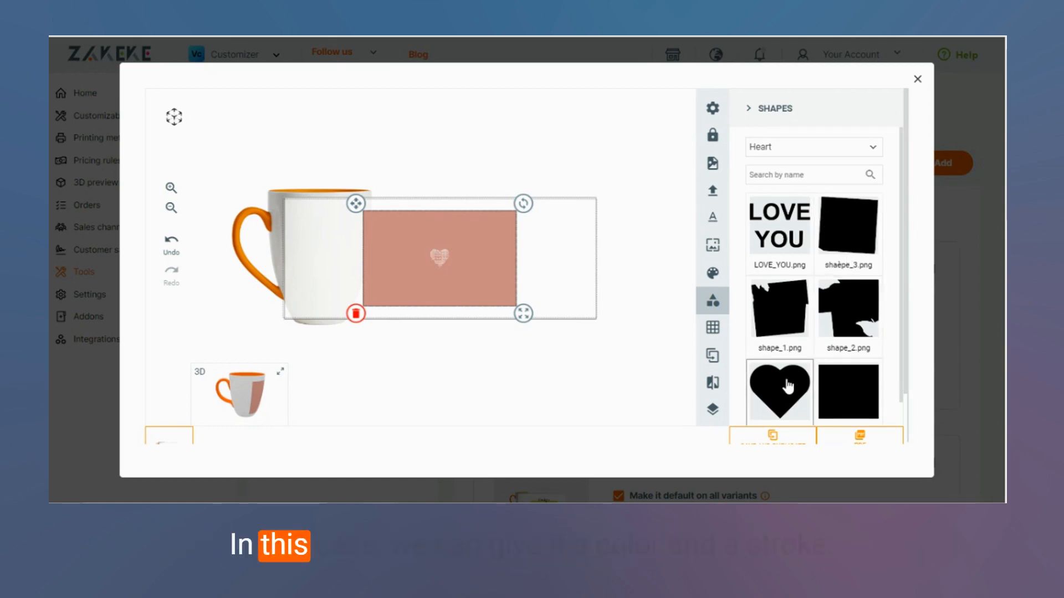
# Step: Add the heart shape from the Heart category onto the mug design
pyautogui.click(779, 390)
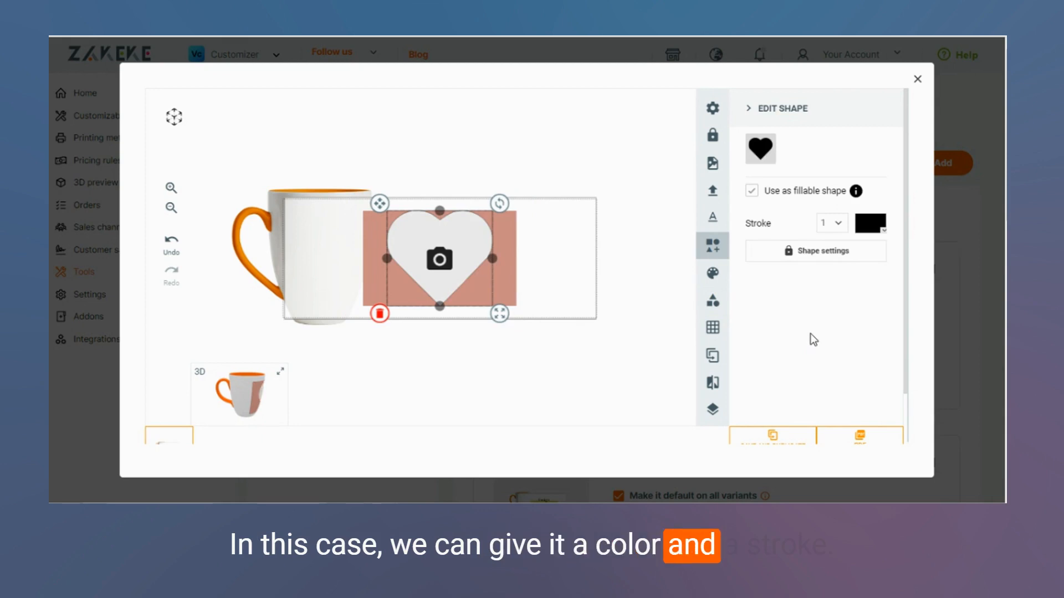
pyautogui.moveTo(881, 305)
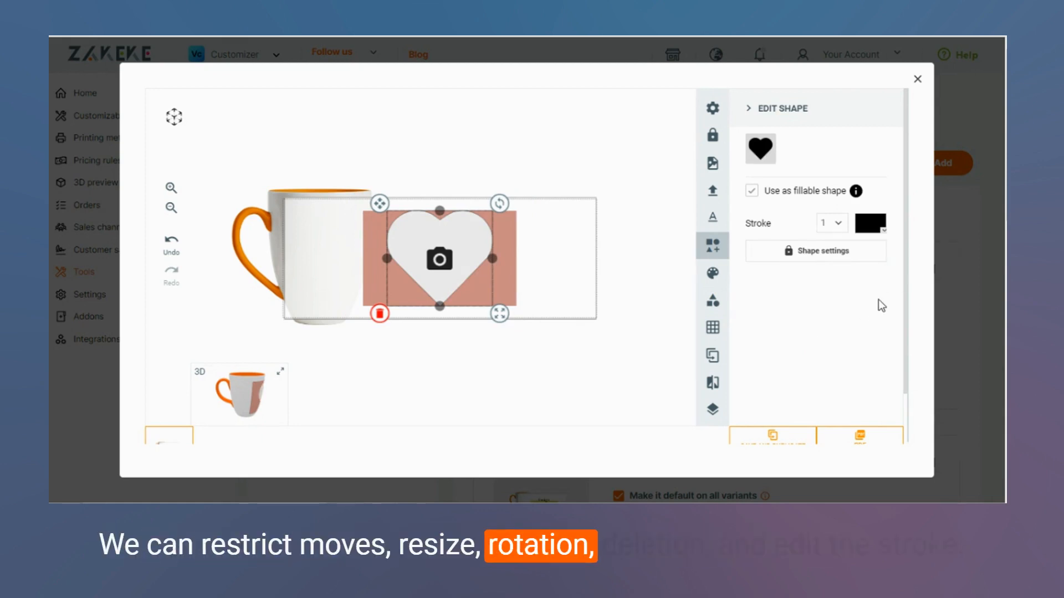
pyautogui.moveTo(874, 261)
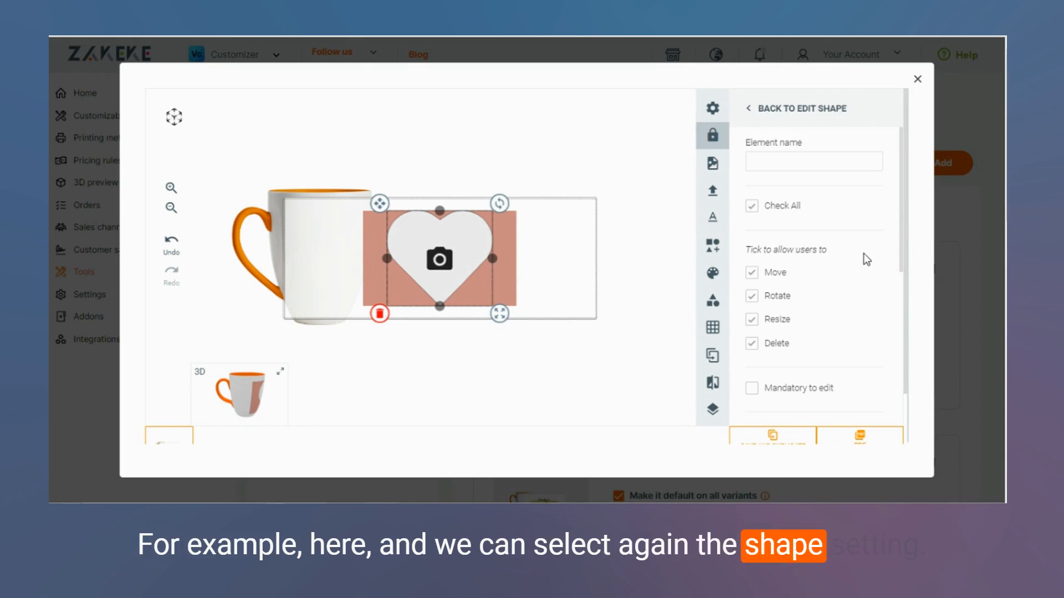
pyautogui.scroll(-3)
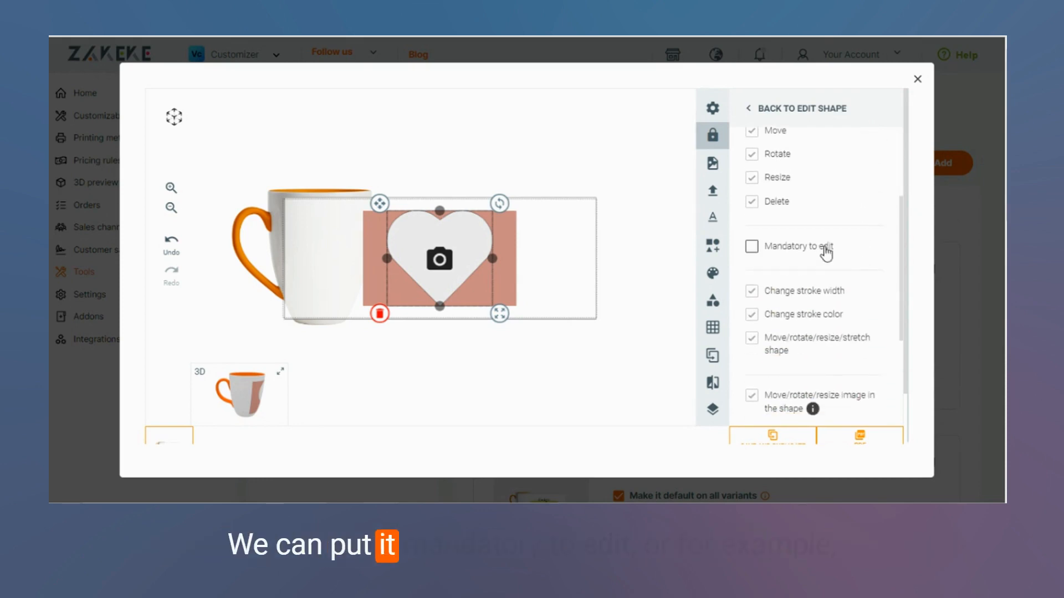
pyautogui.scroll(-3)
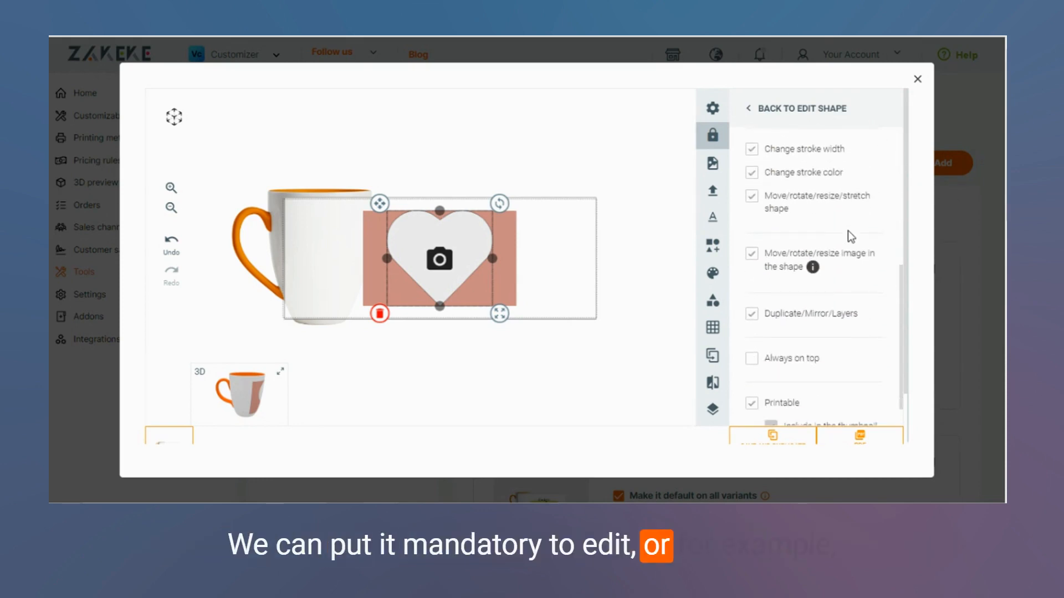
pyautogui.scroll(-3)
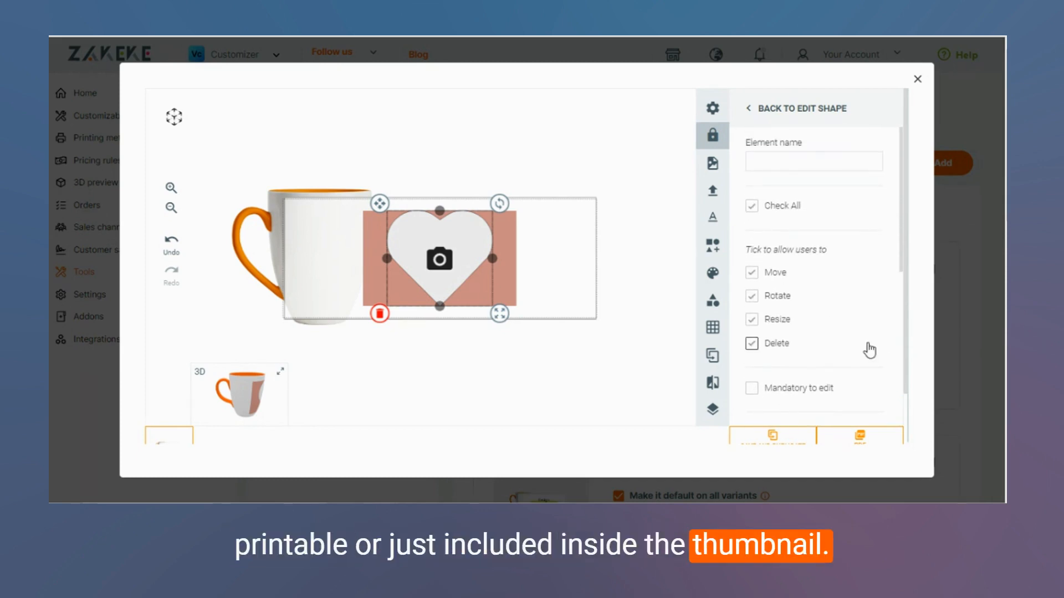
pyautogui.scroll(-3)
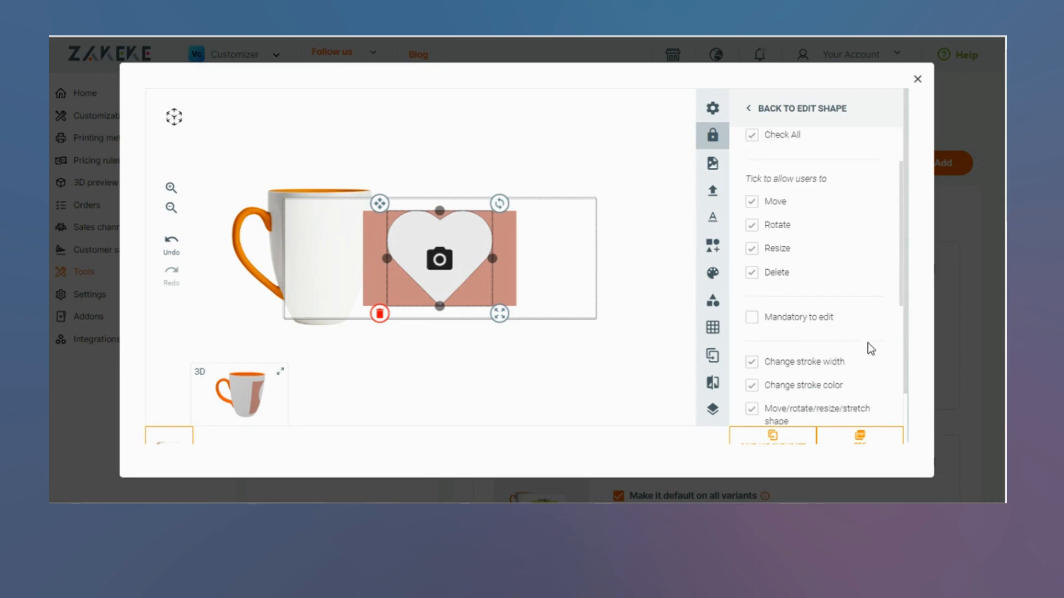
pyautogui.click(801, 108)
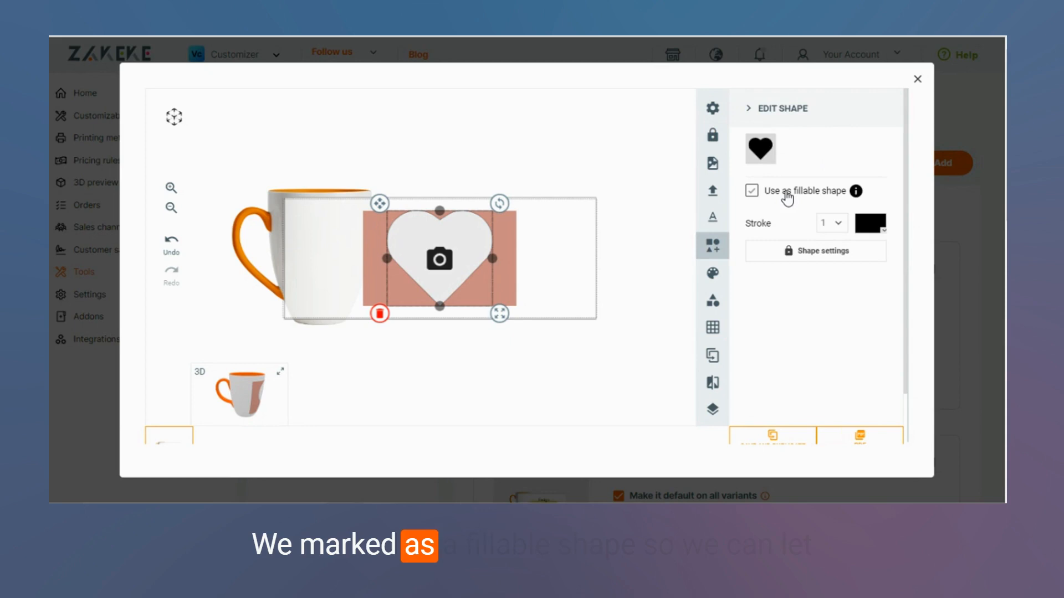
pyautogui.moveTo(857, 192)
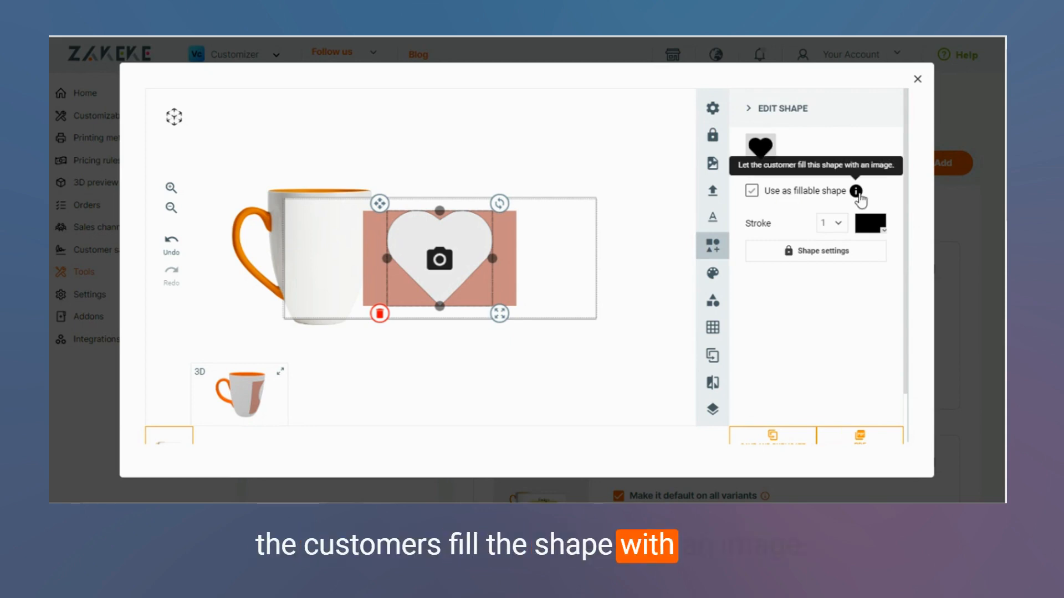
# Step: Save the mug template with its fillable heart shape
pyautogui.click(918, 80)
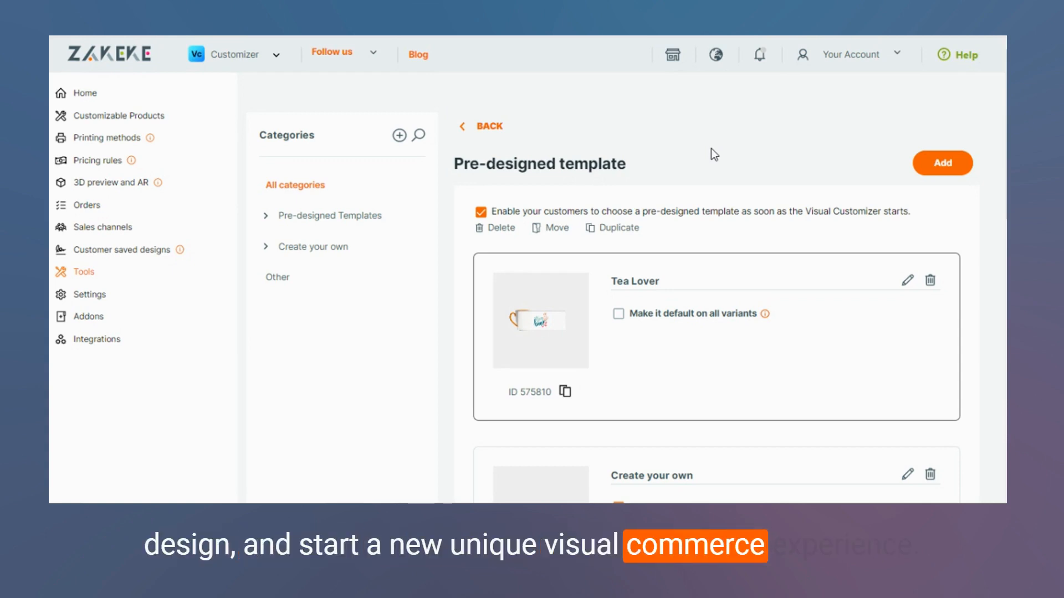
pyautogui.moveTo(629, 178)
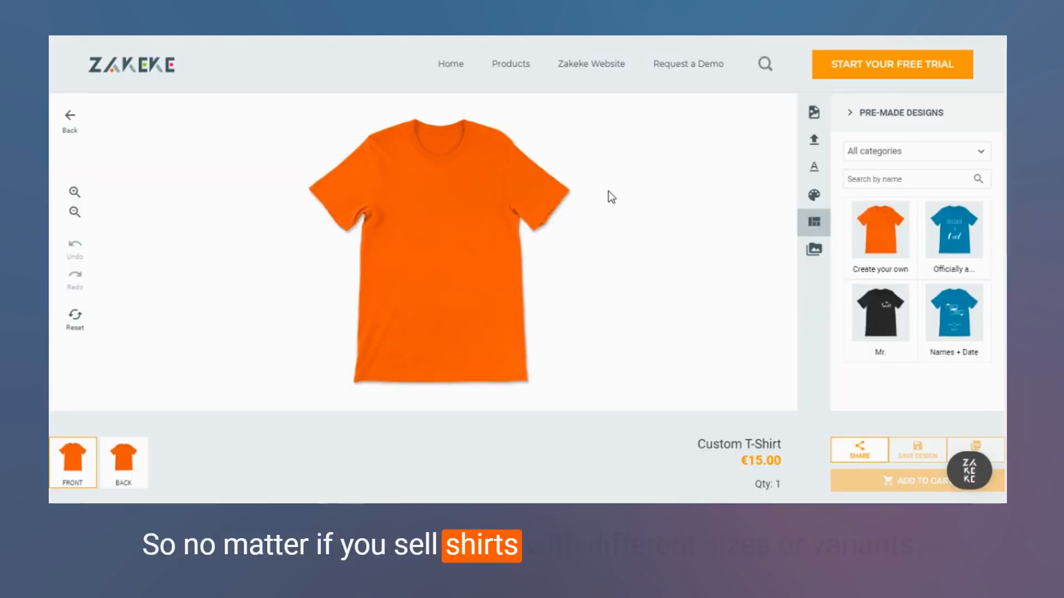
pyautogui.moveTo(126, 463)
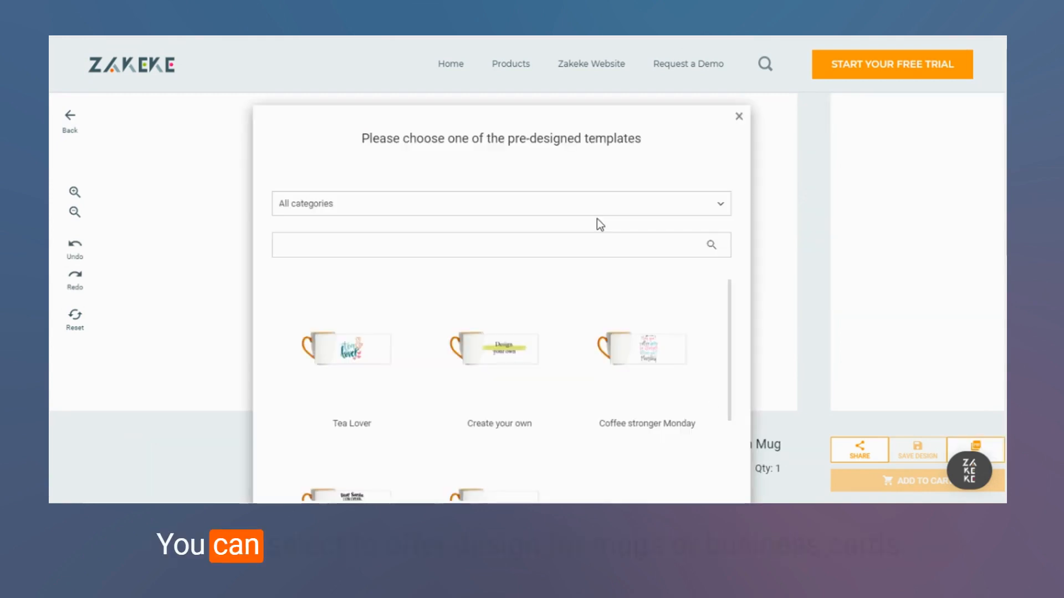
# Step: Browse the storefront's pre-designed mug template picker listing Tea Lover and others
pyautogui.scroll(3)
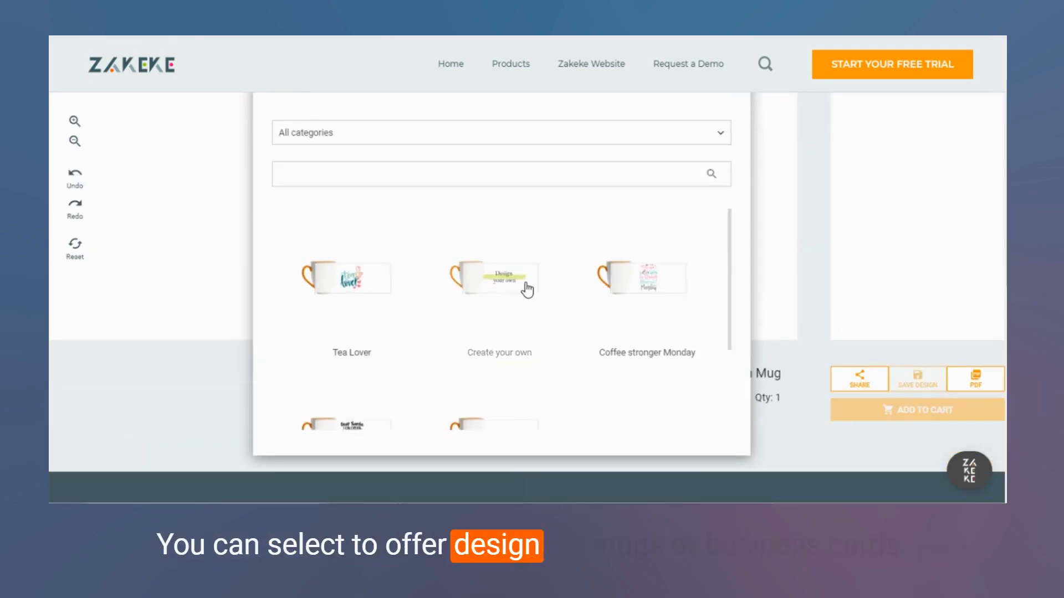